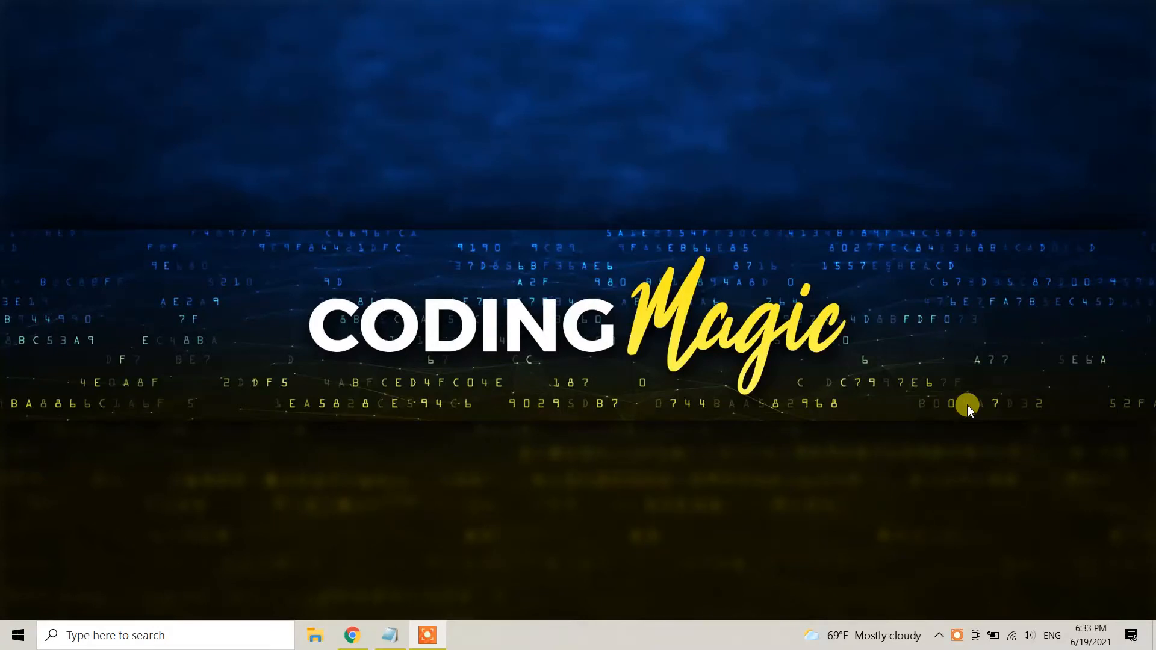
mouse_move(352, 635)
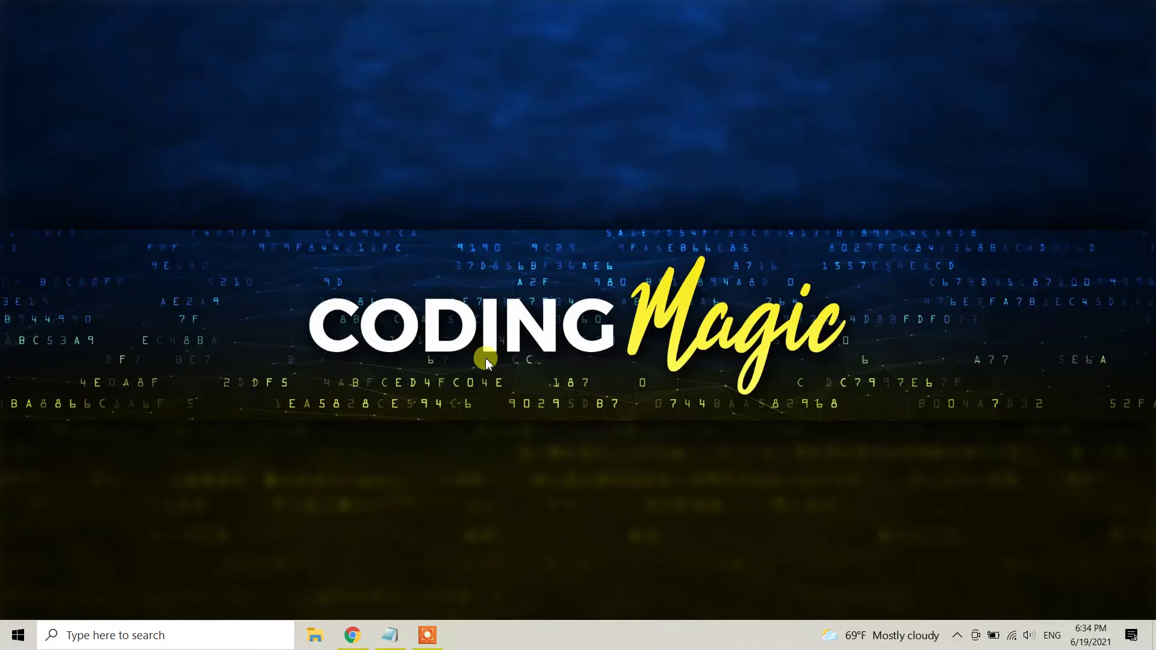
Step: Open the Windows taskbar search panel with top apps and recent items
left_click(147, 635)
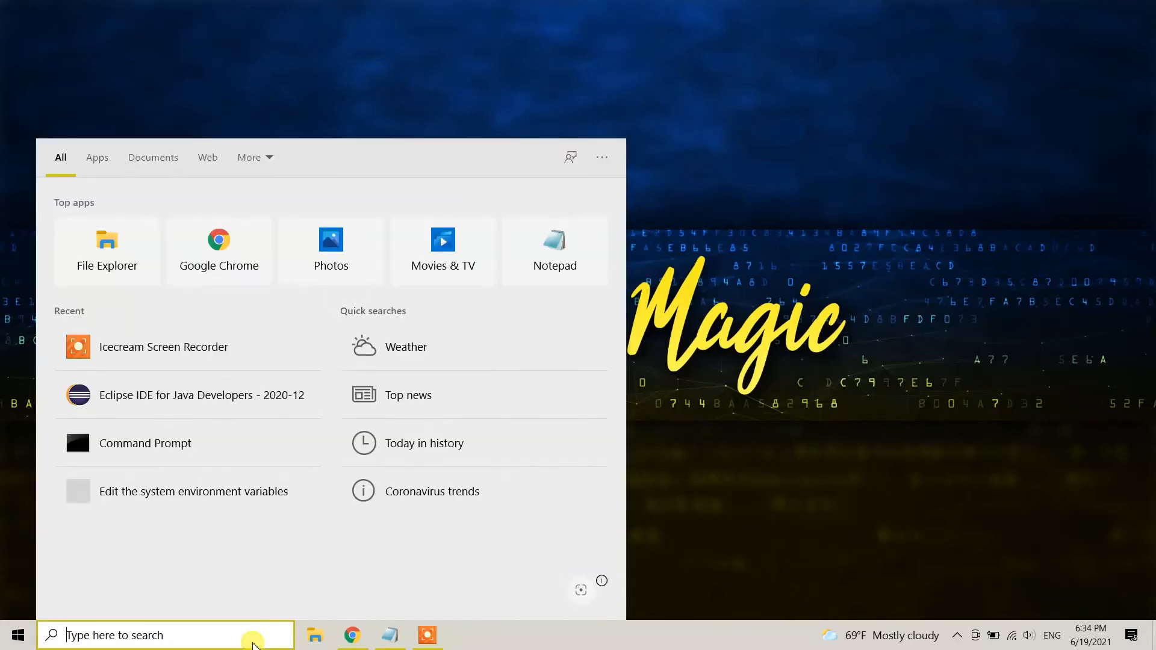
Step: Run java -version in Command Prompt, confirming Java 15.0.1 is installed
type("cmd")
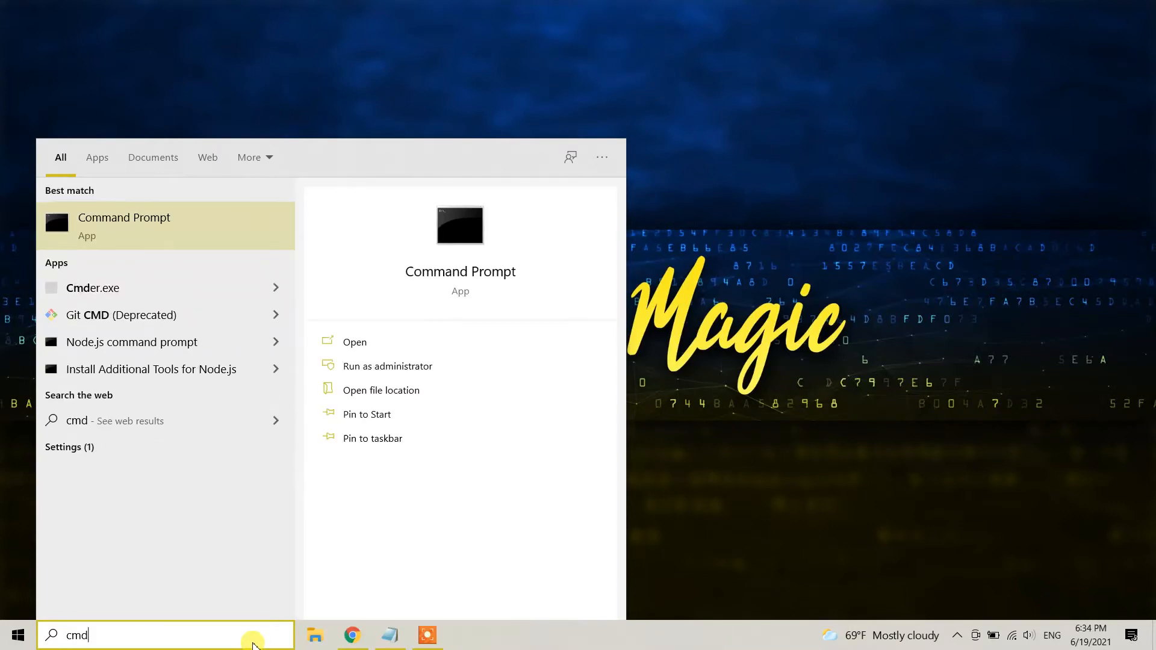
left_click(355, 341)
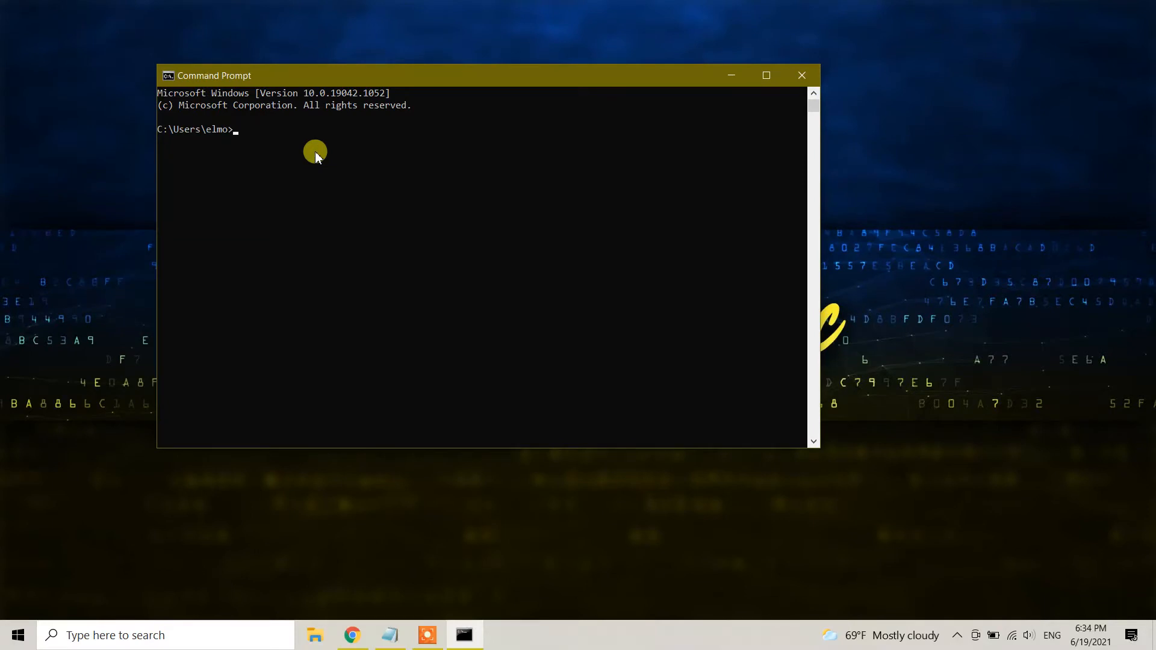
type("java")
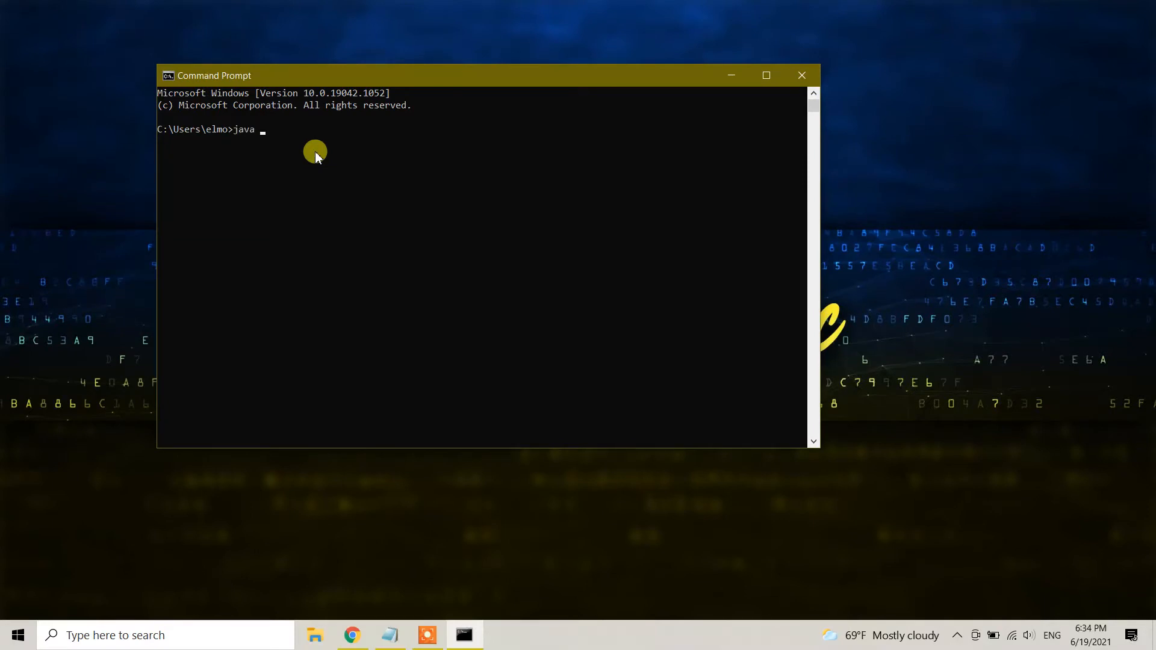
type("-versio")
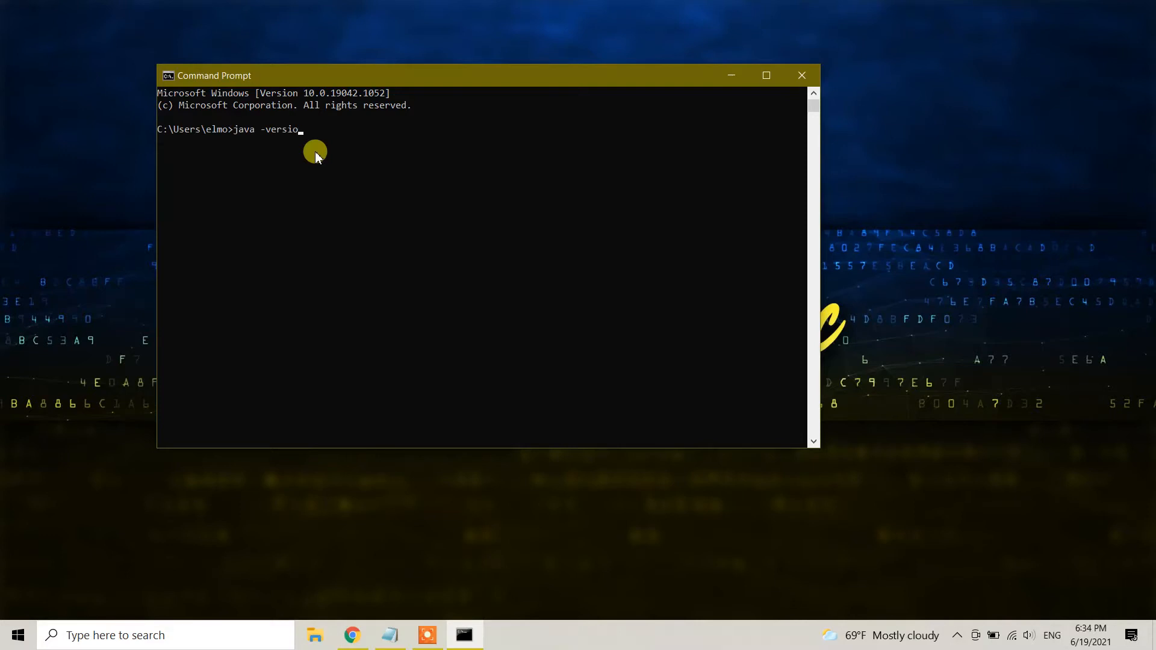
key("Return")
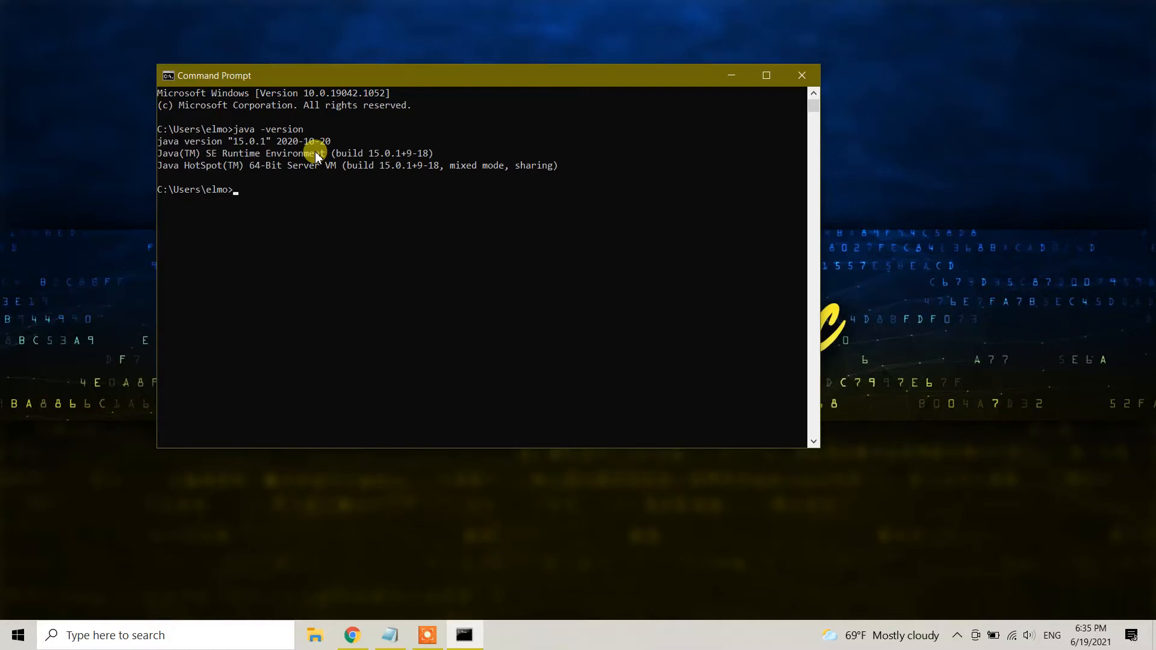
mouse_move(814, 101)
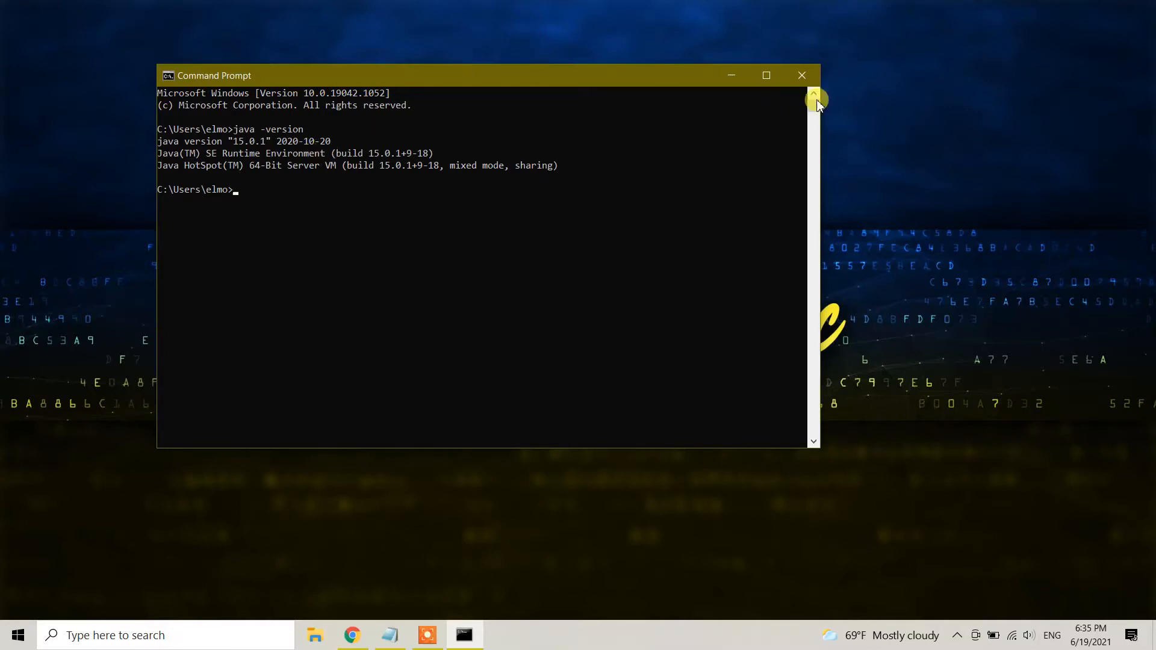
mouse_move(802, 76)
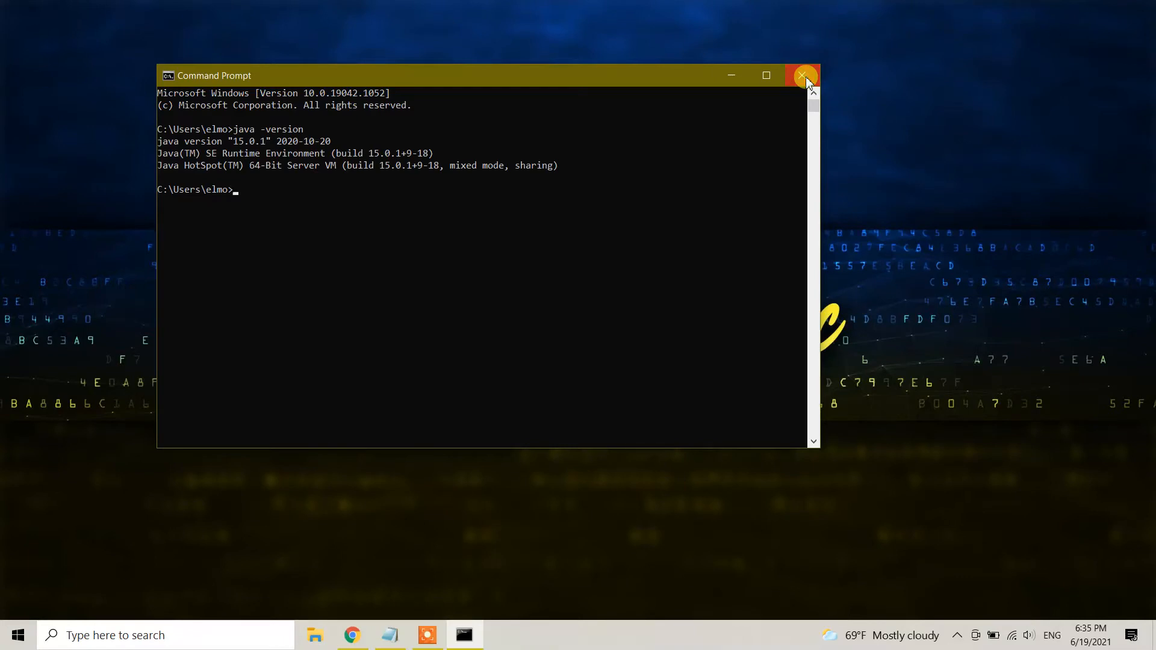
mouse_move(165, 634)
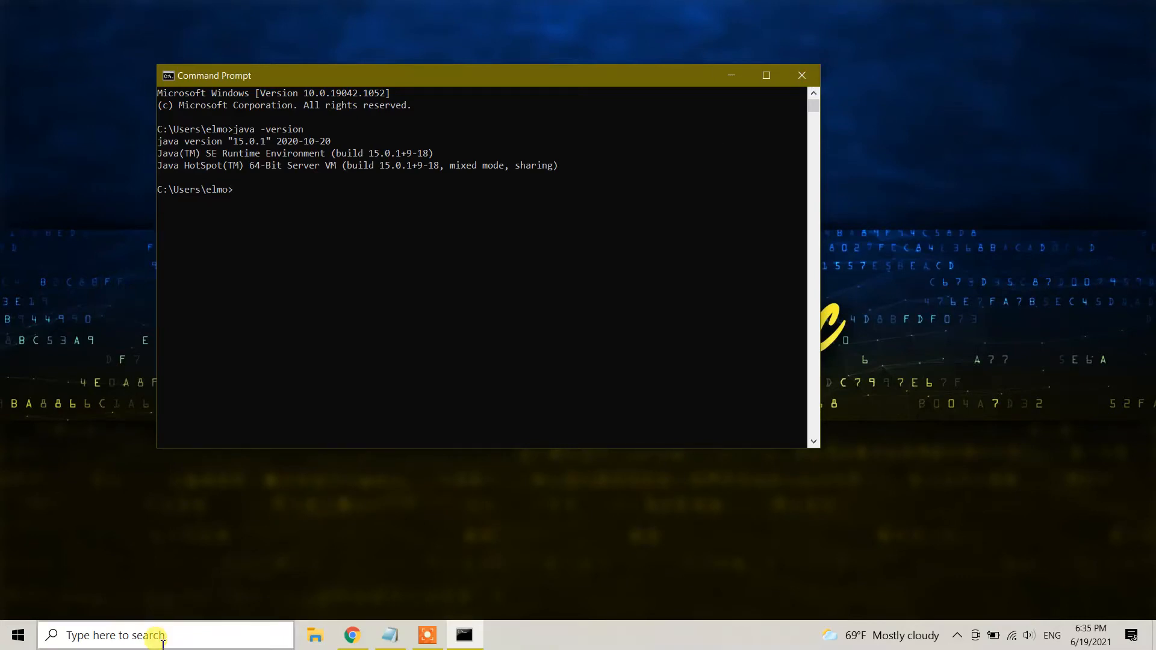
Step: Launch Eclipse IDE for Java Developers 2020-12 from Windows search
type("ecl")
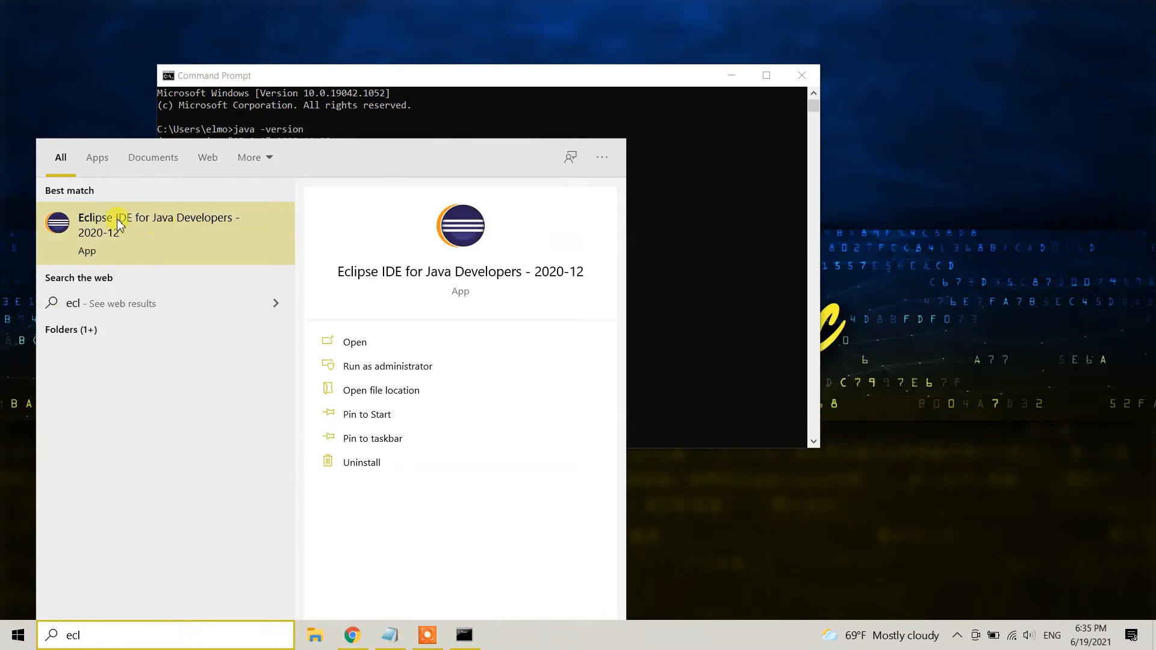
mouse_move(190, 237)
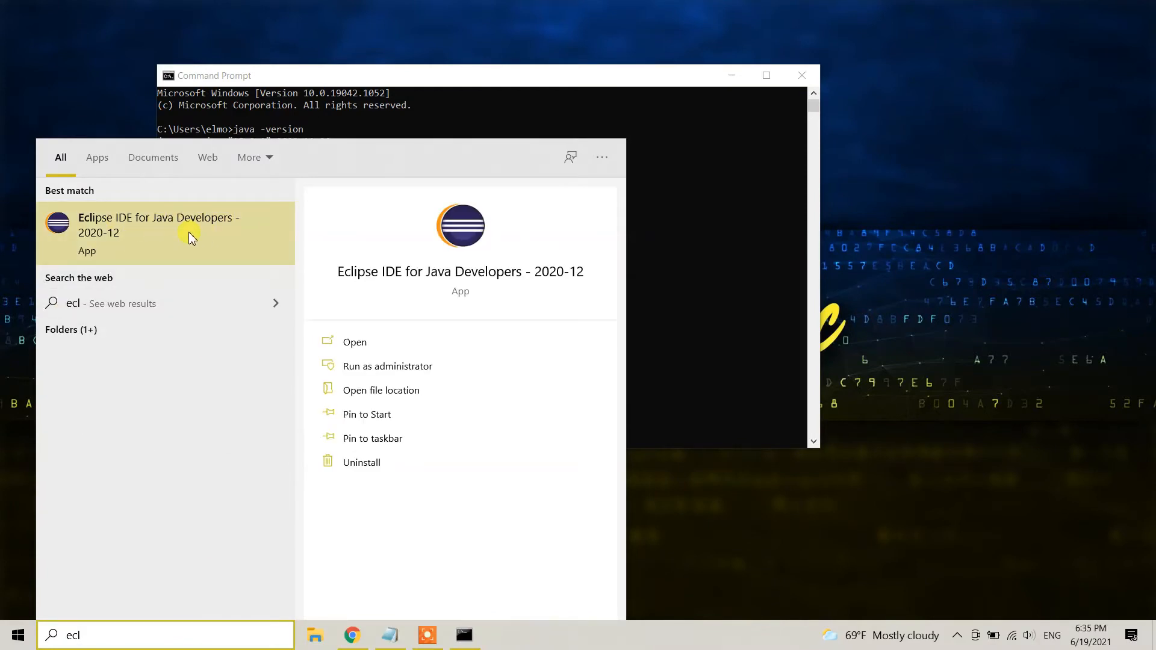
left_click(158, 225)
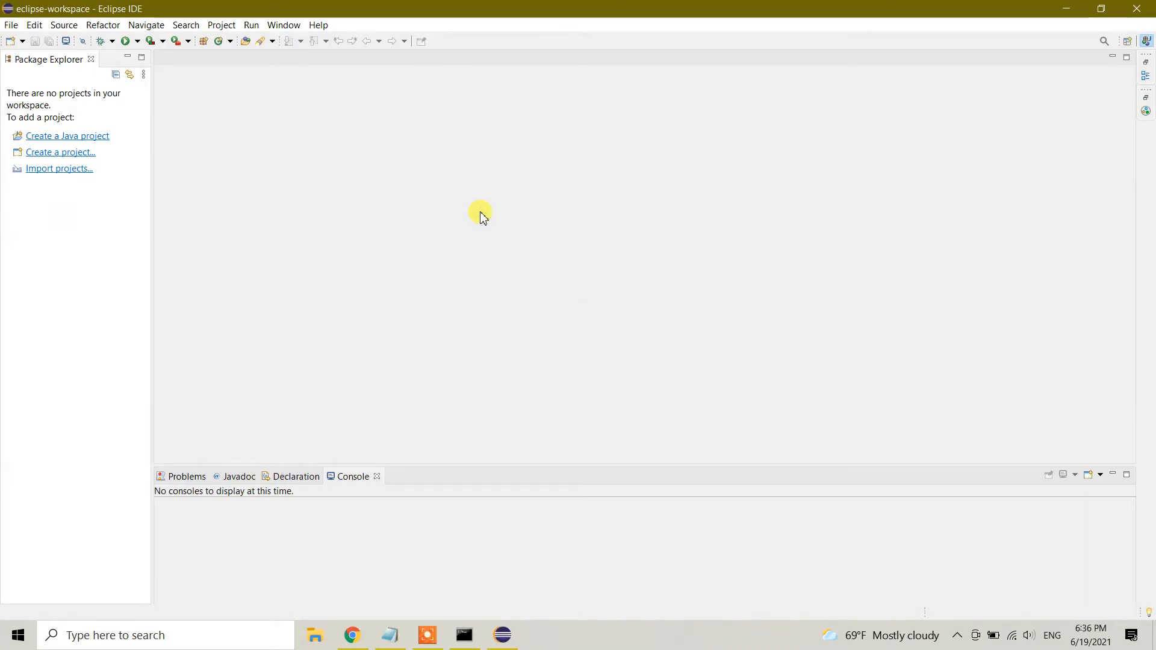
mouse_move(476, 204)
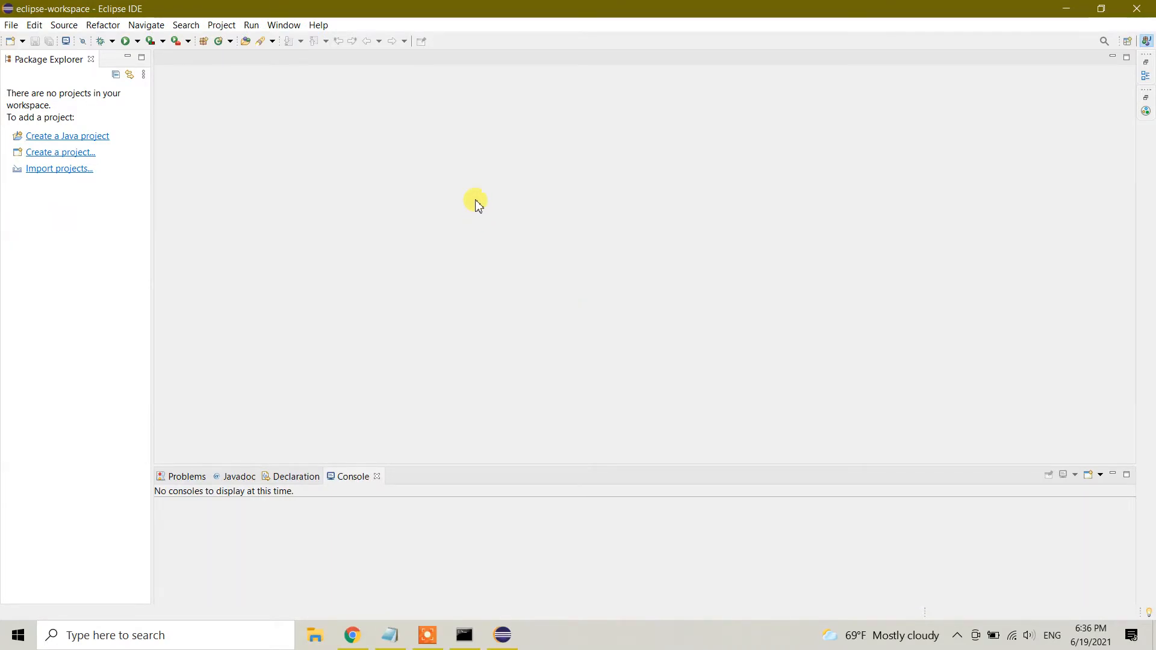
mouse_move(318, 24)
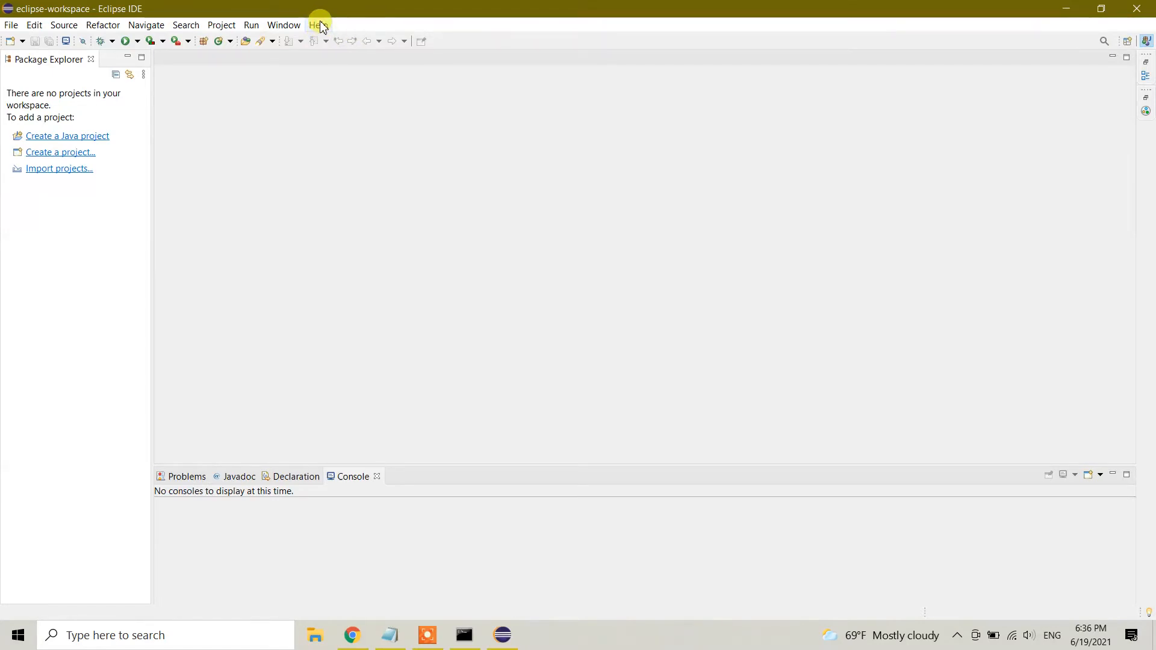
Step: Open Eclipse Marketplace from the Help menu
left_click(318, 24)
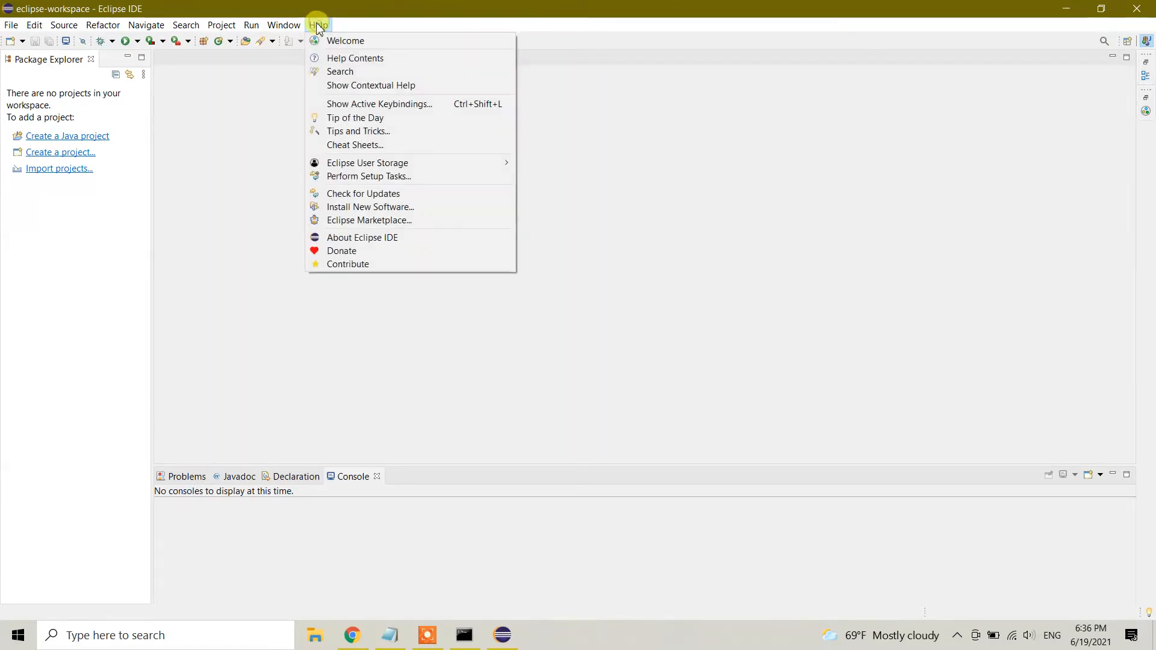
mouse_move(388, 86)
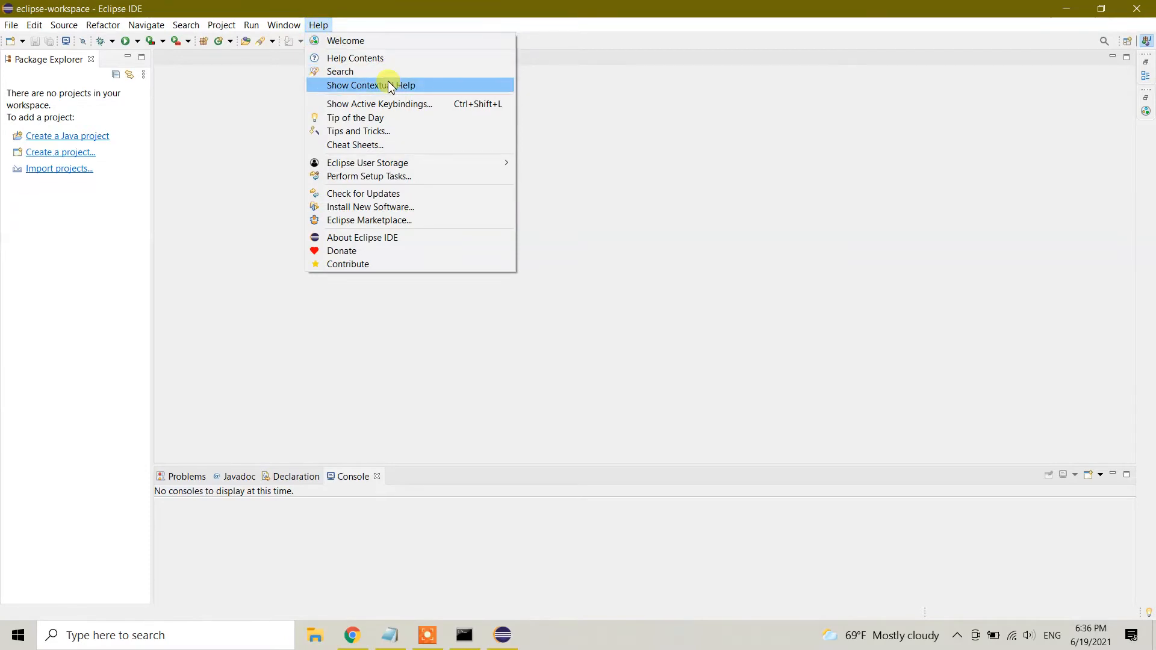
mouse_move(347, 220)
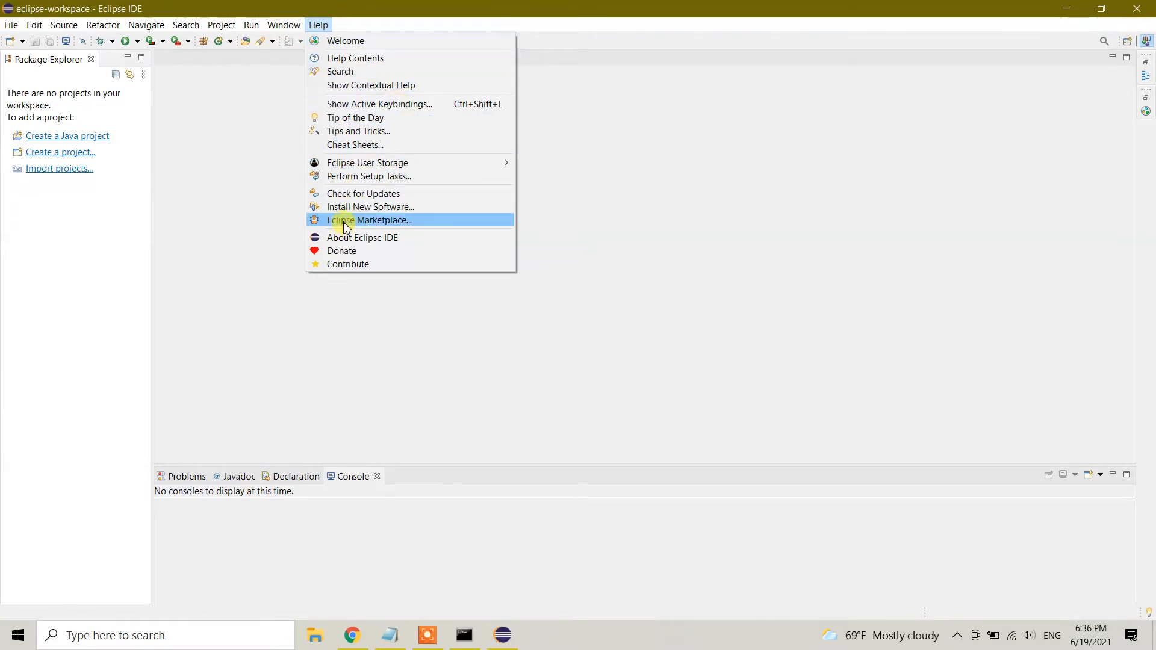
mouse_move(362, 225)
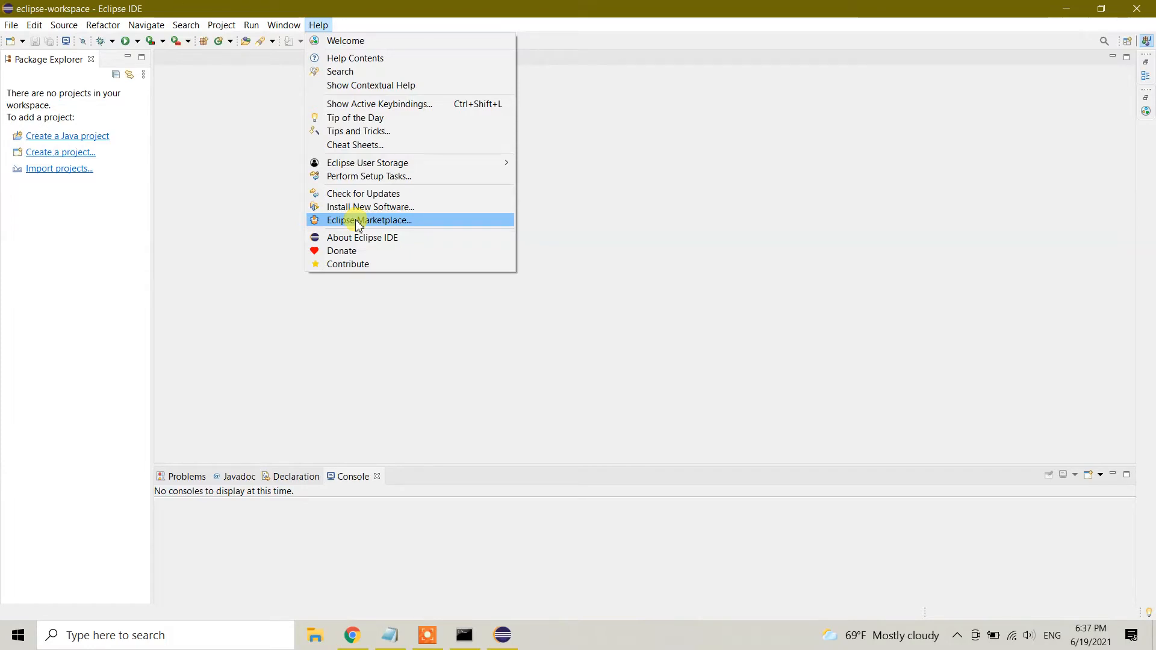
left_click(371, 220)
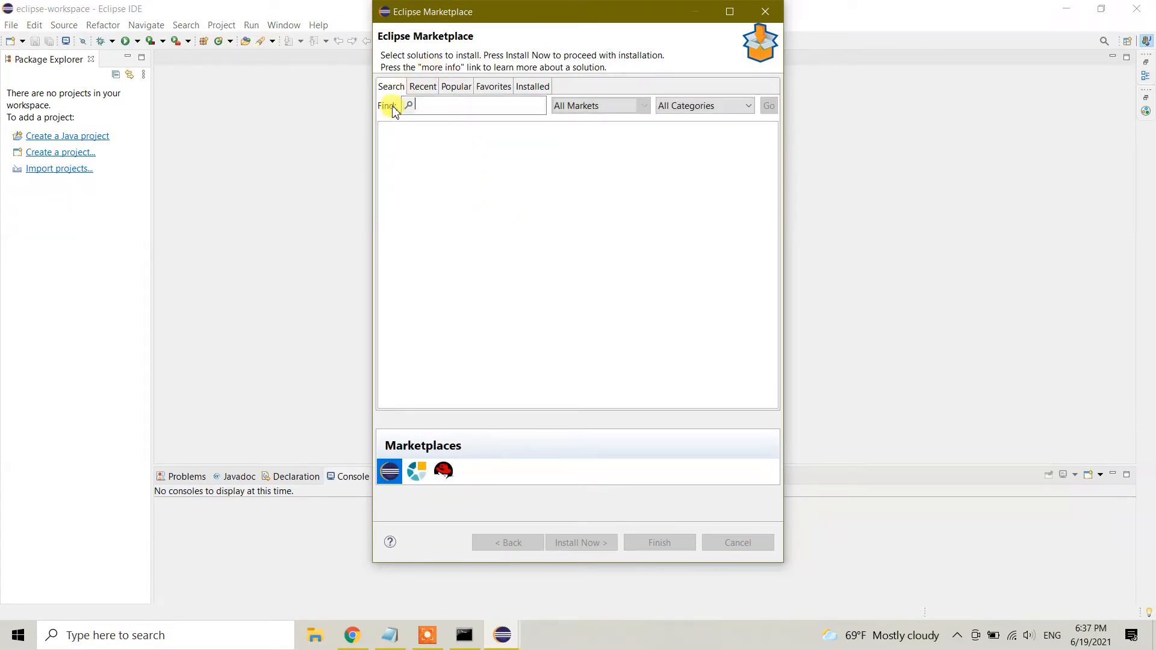
Step: Search the Marketplace for 'spring tool suite', listing Spring Tools 4 first
left_click(392, 86)
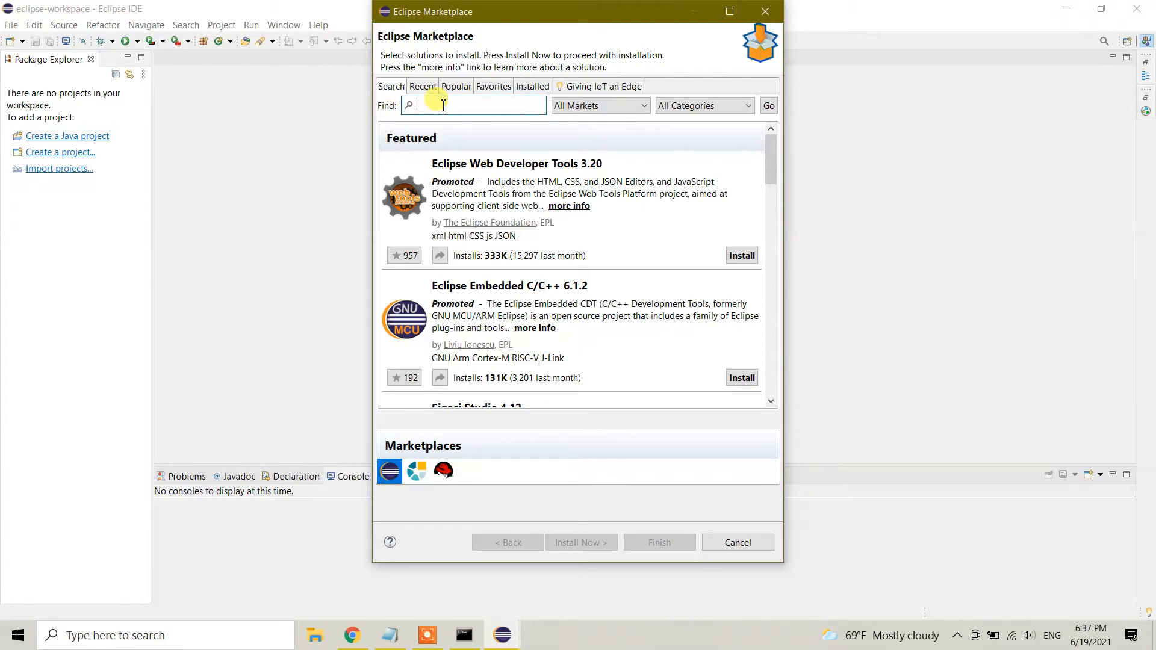
type("spring t")
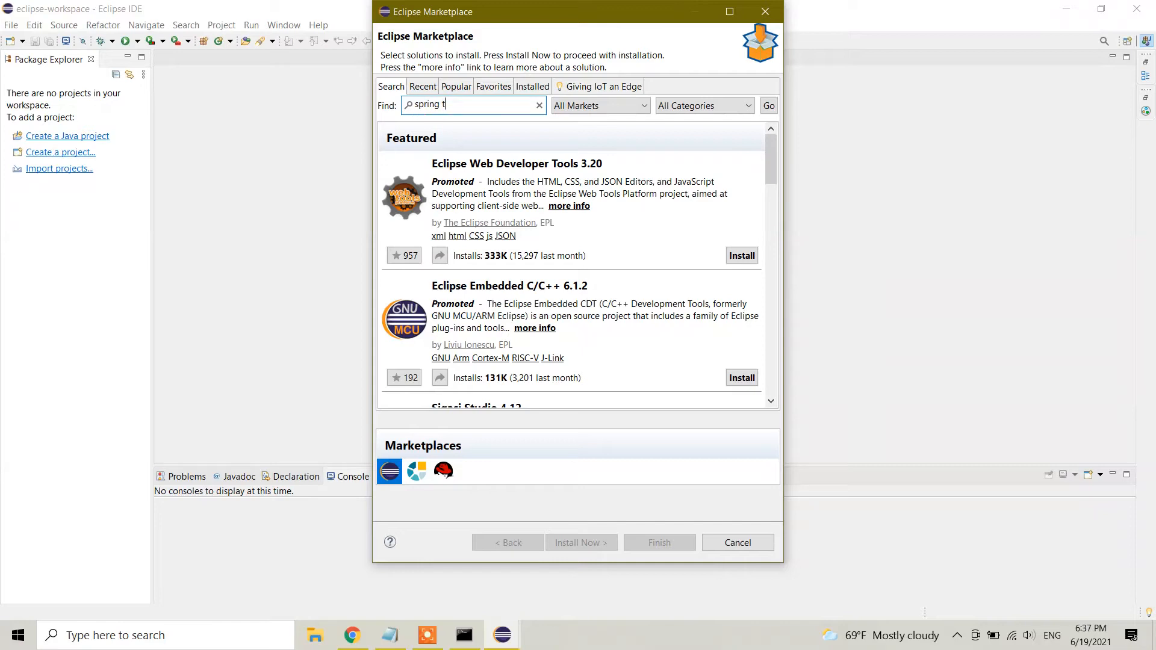
type("ool")
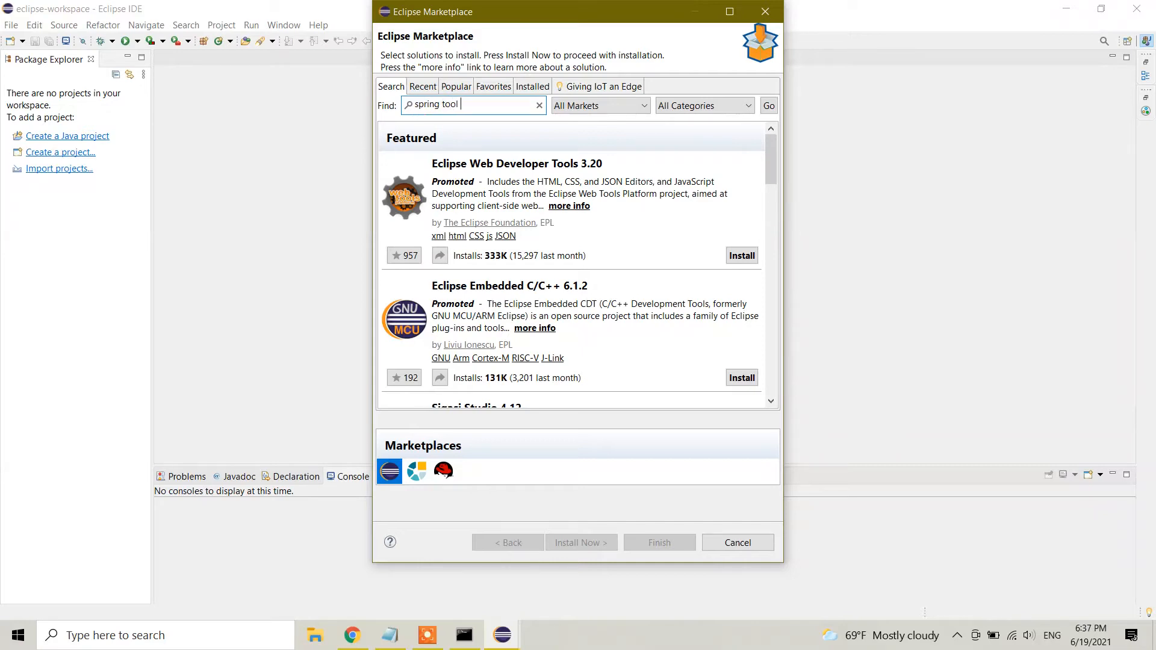
type("suite")
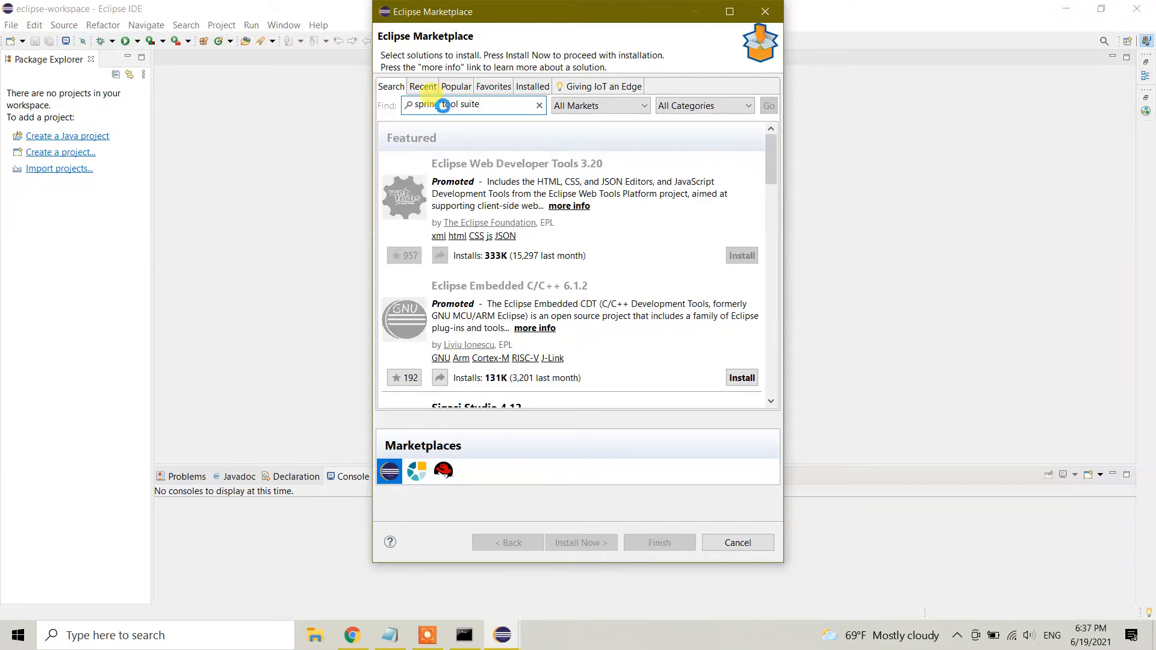
left_click(767, 105)
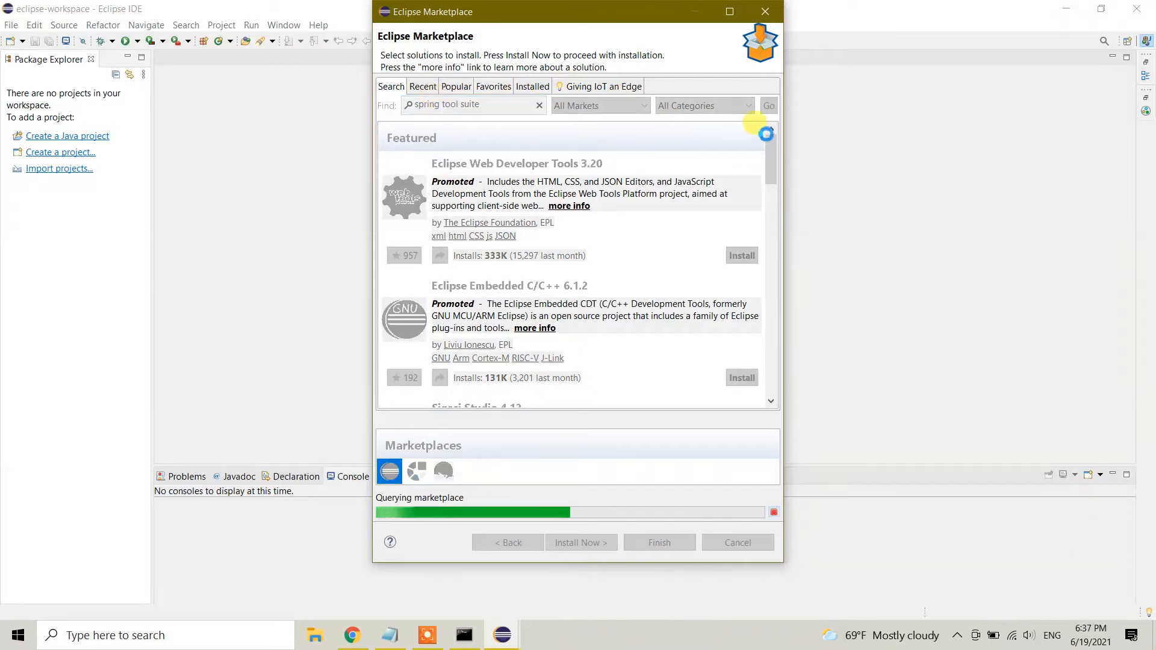
mouse_move(681, 194)
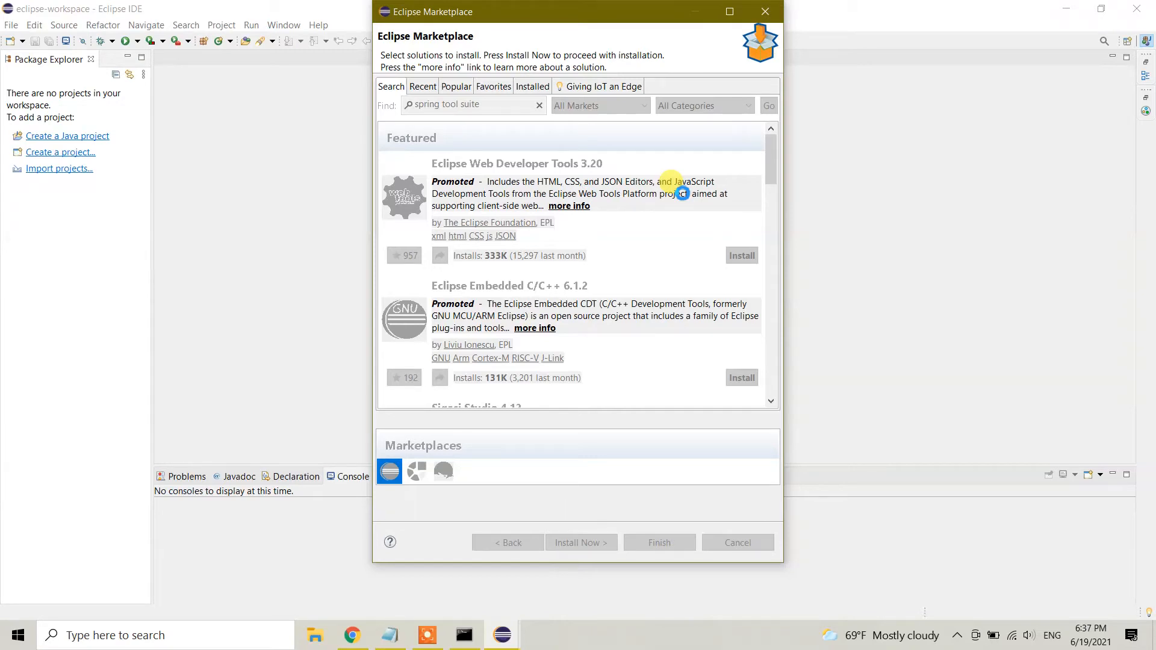
left_click(767, 105)
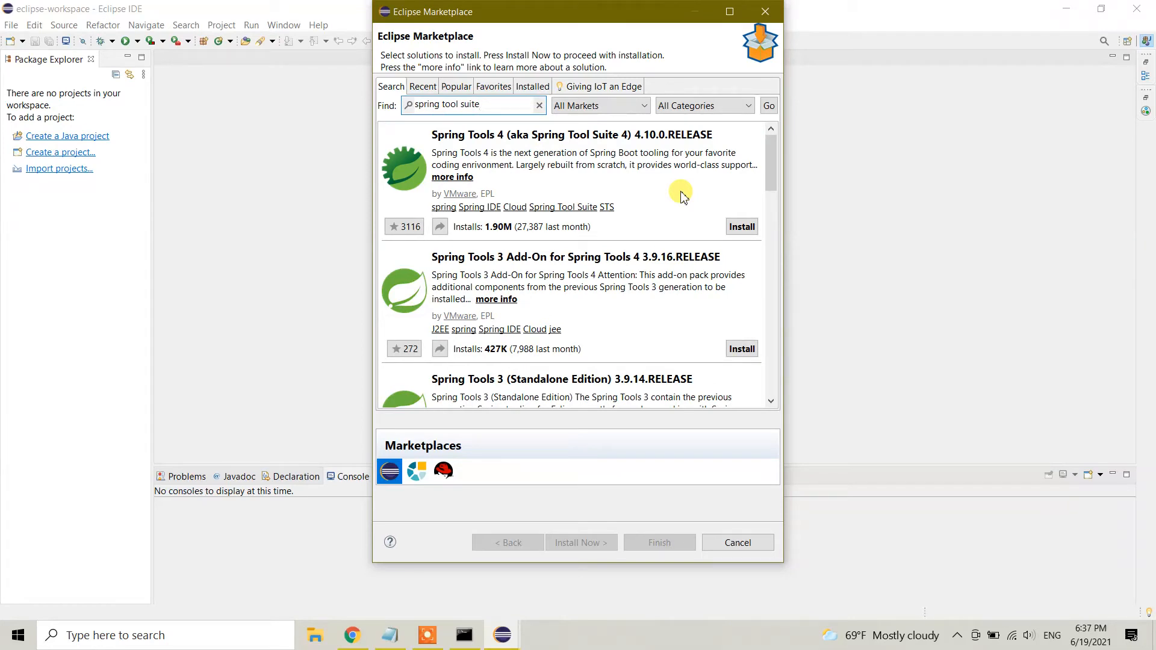
left_click(478, 104)
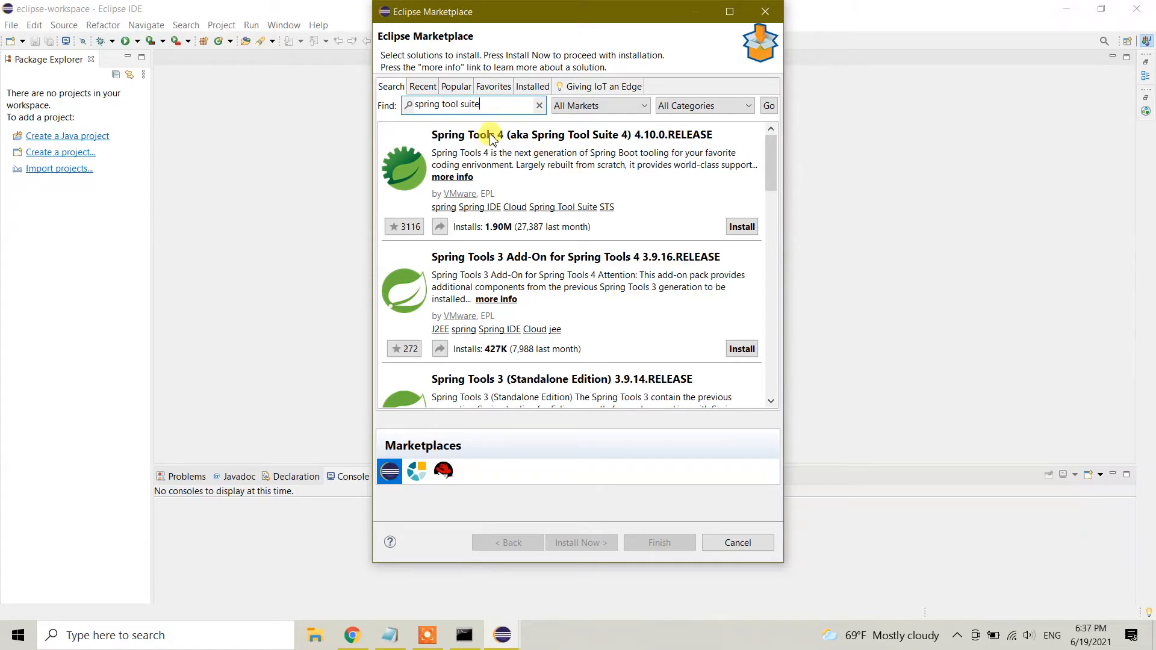
mouse_move(577, 144)
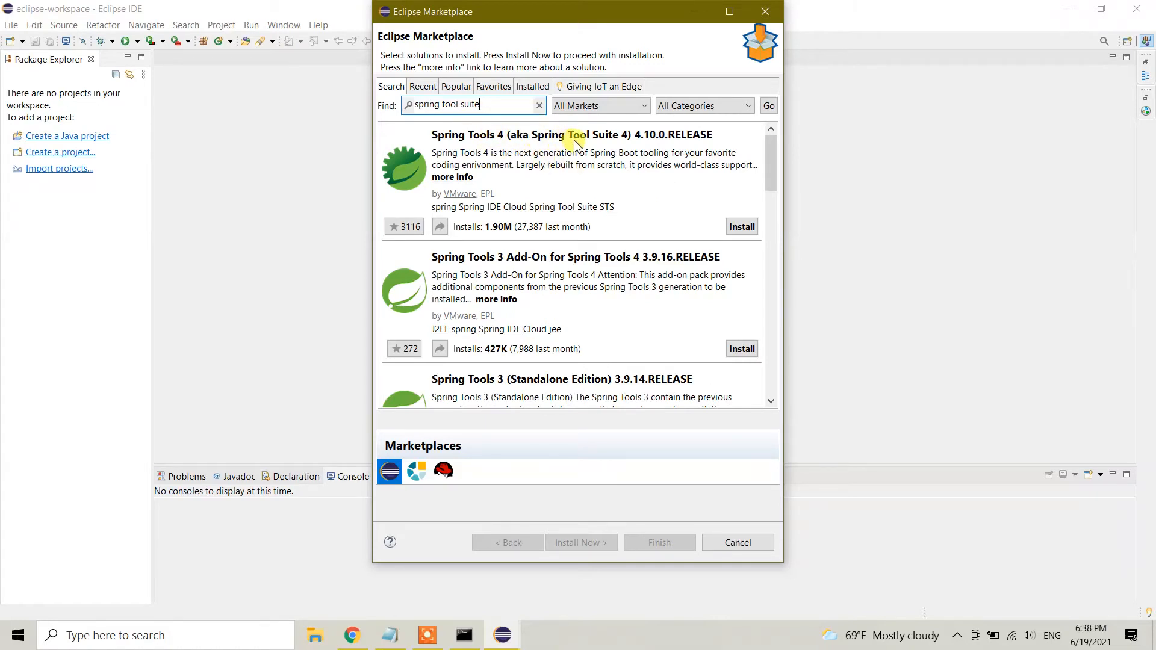
mouse_move(638, 141)
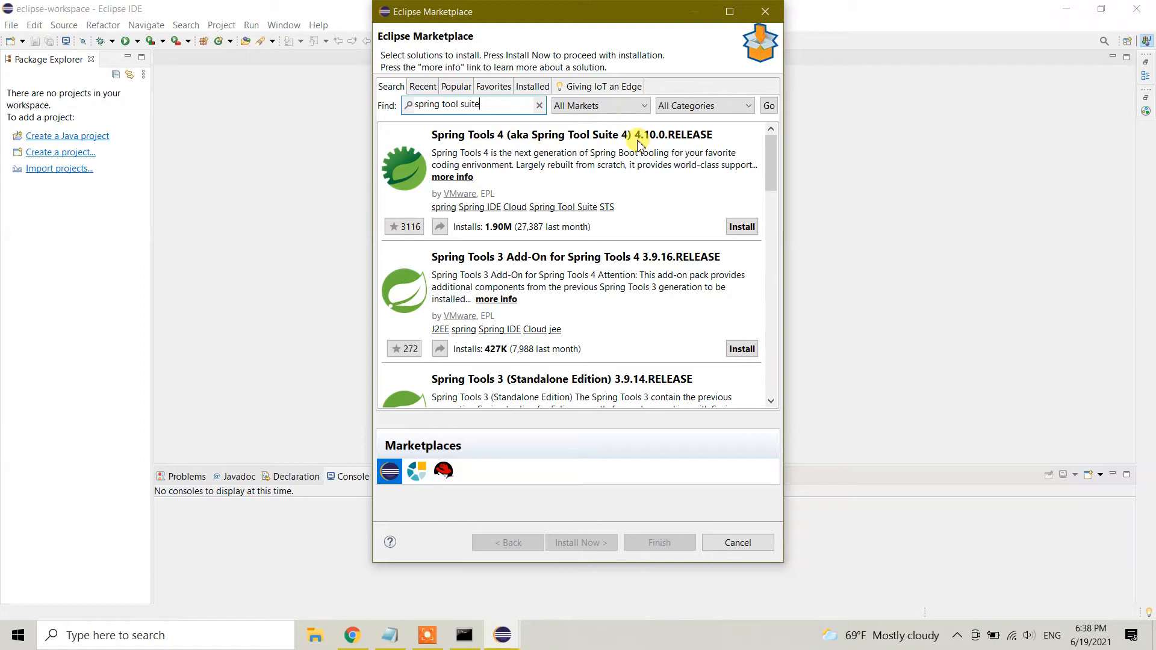
mouse_move(649, 144)
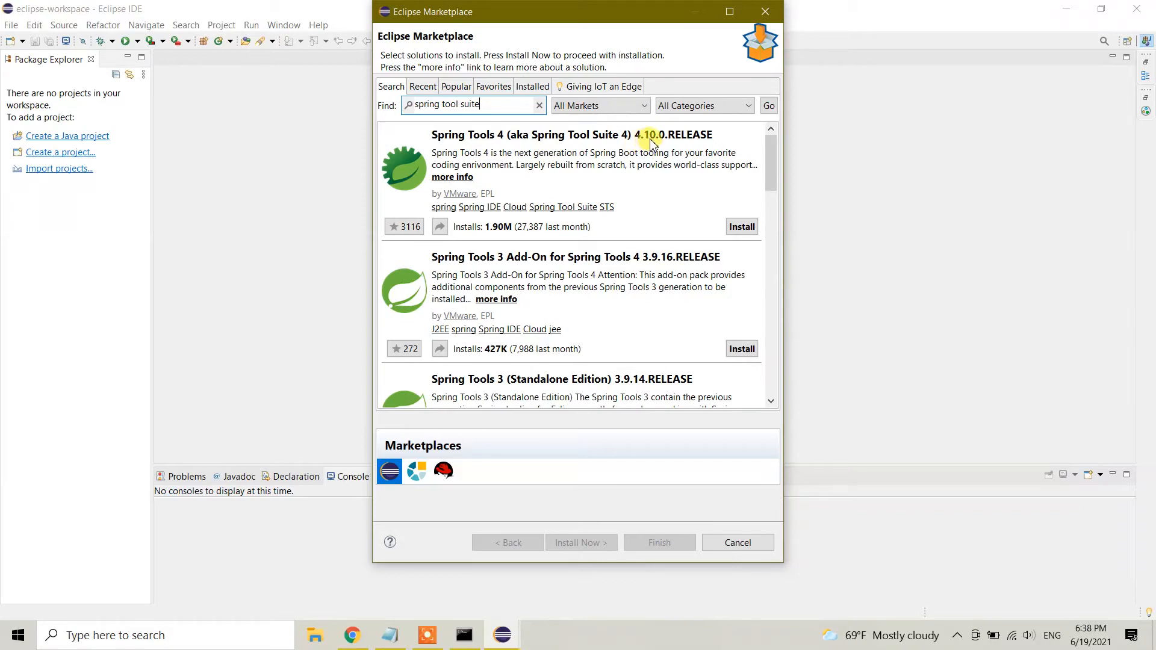
mouse_move(692, 134)
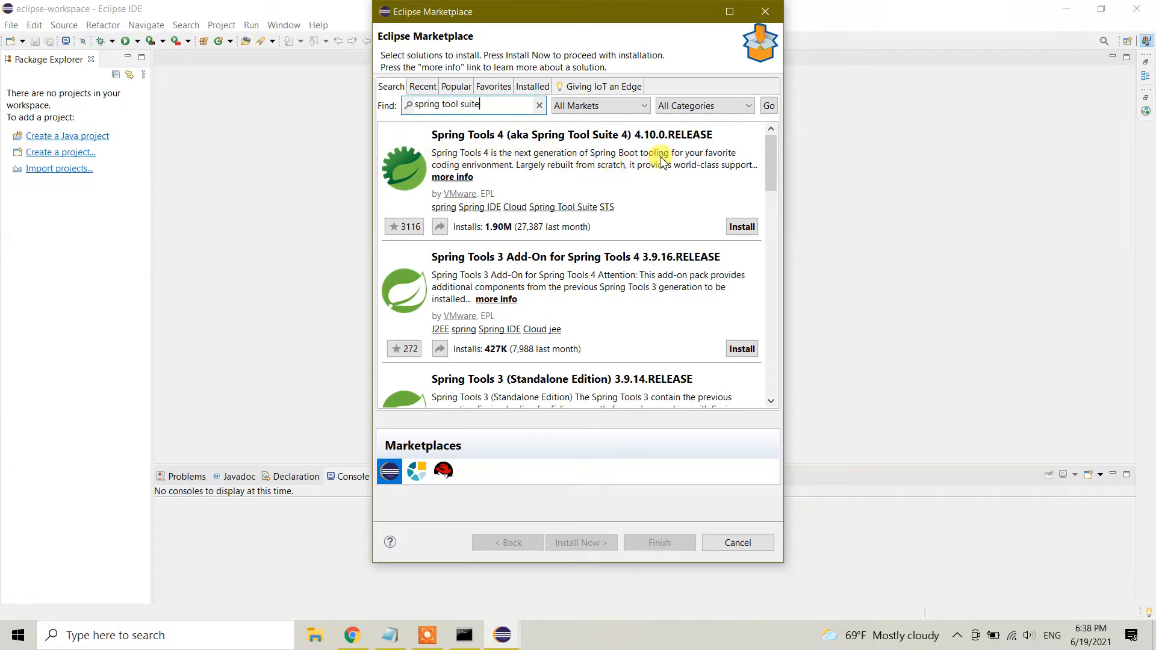
mouse_move(509, 175)
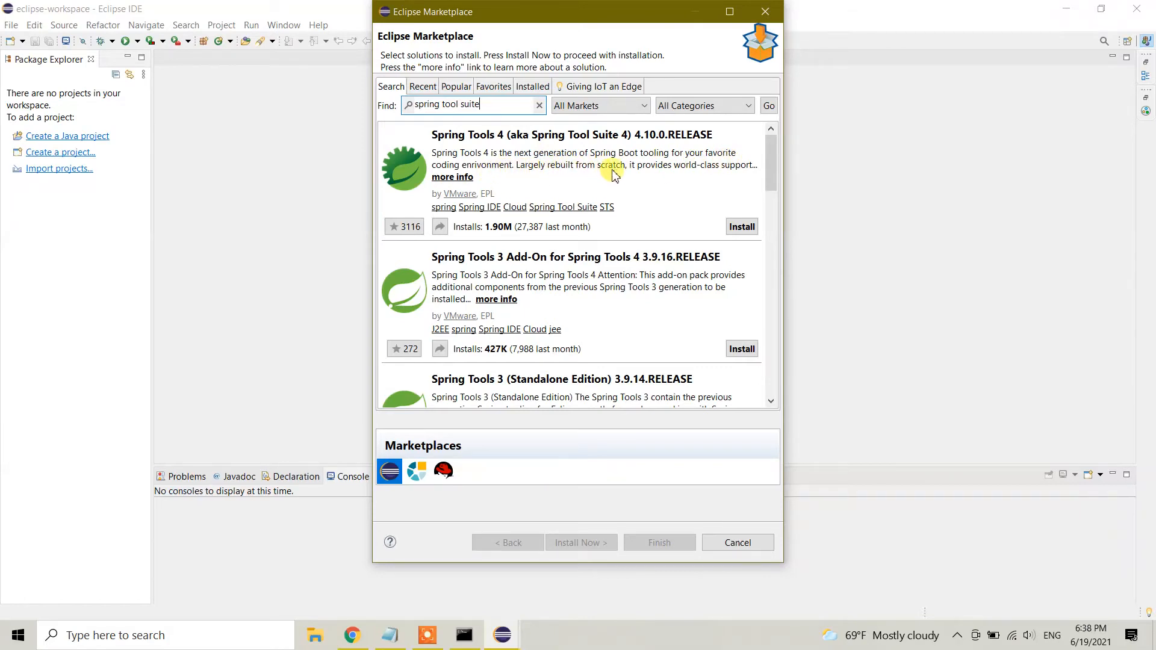
mouse_move(528, 201)
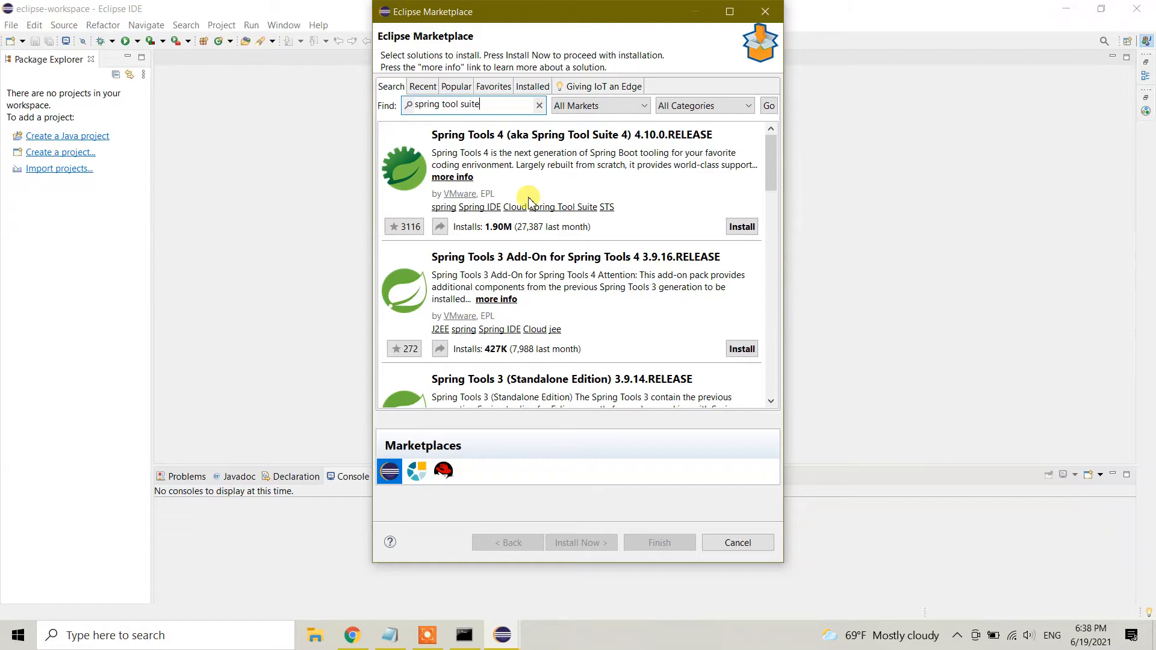
mouse_move(415, 217)
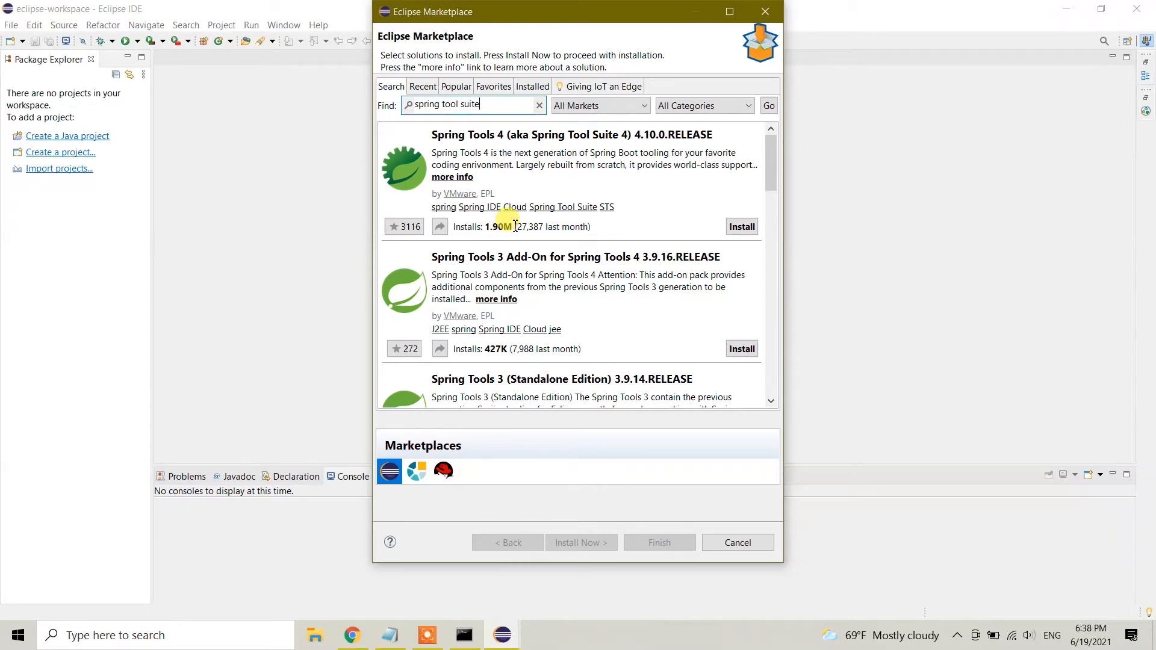
mouse_move(520, 227)
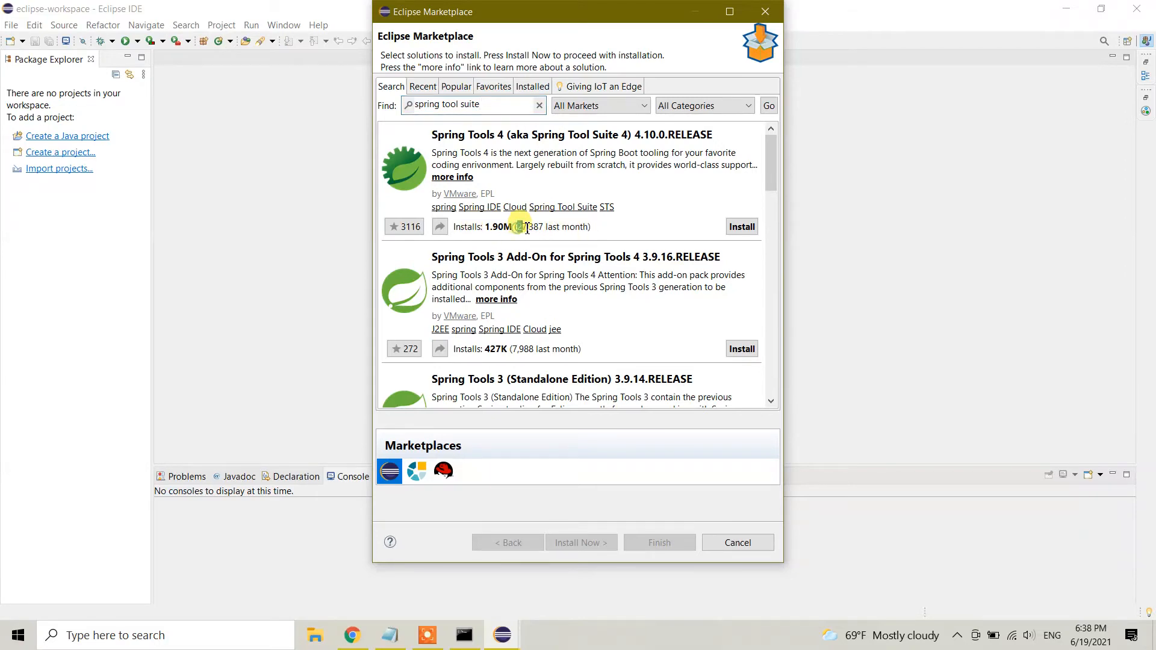
double_click(528, 226)
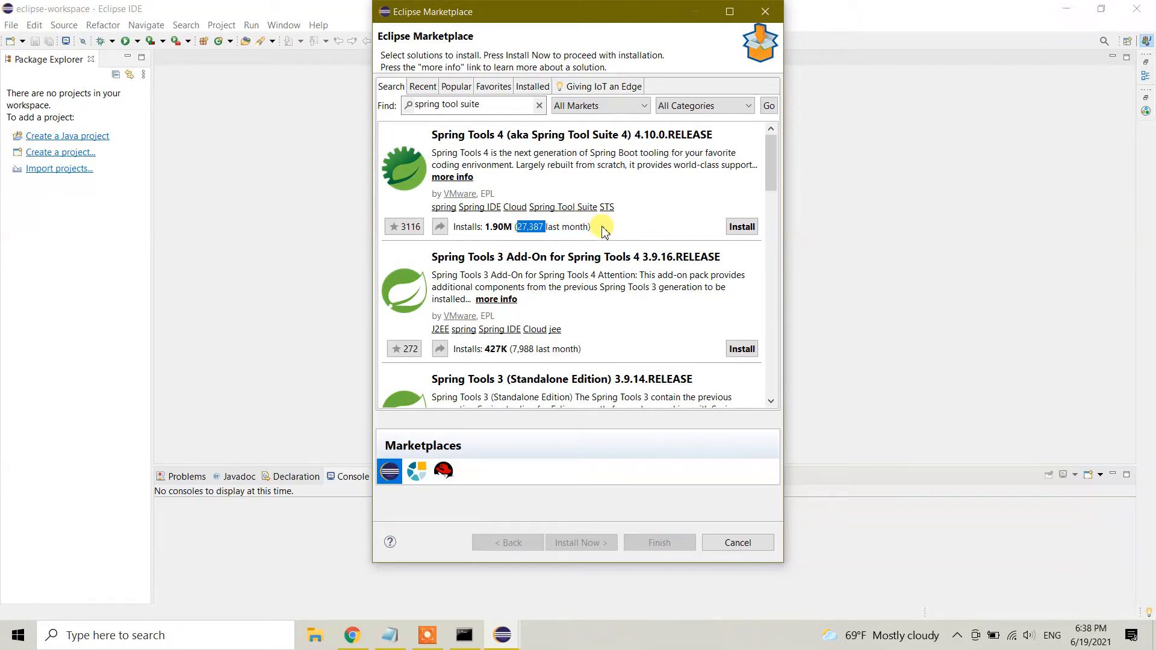
mouse_move(601, 231)
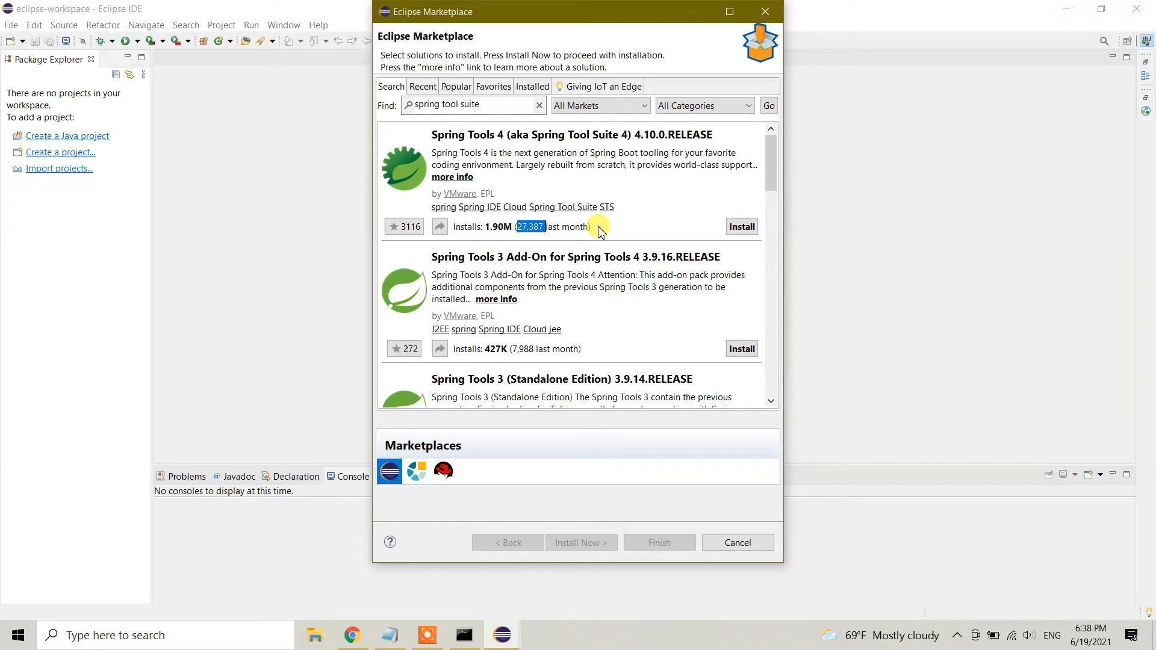
mouse_move(495, 199)
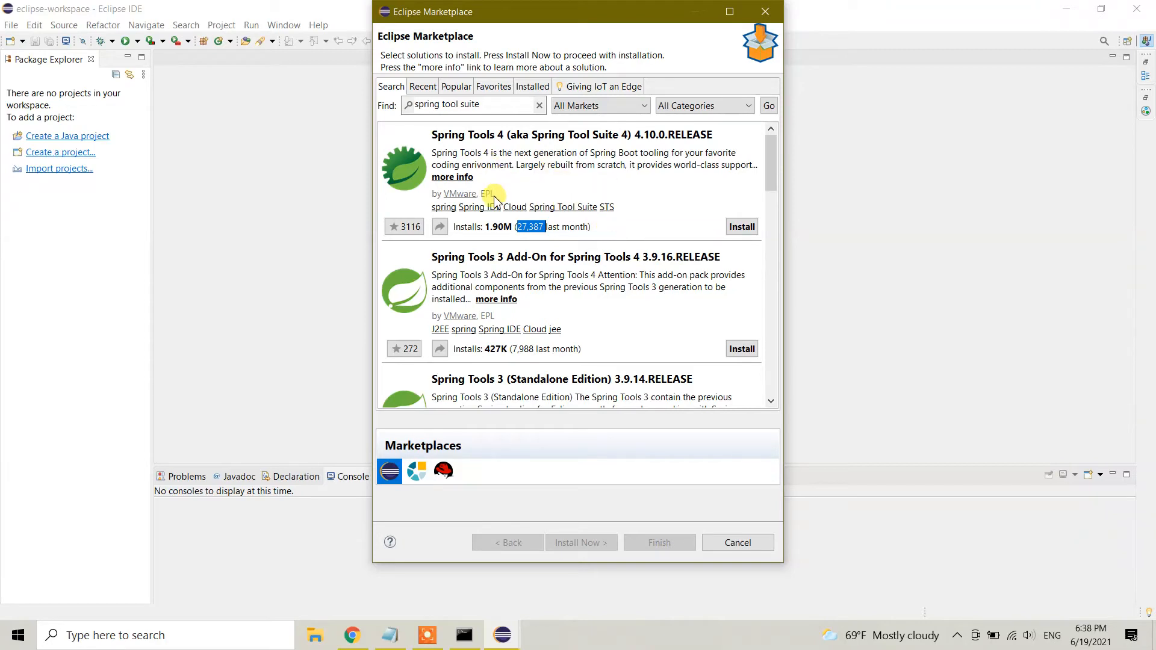
mouse_move(466, 263)
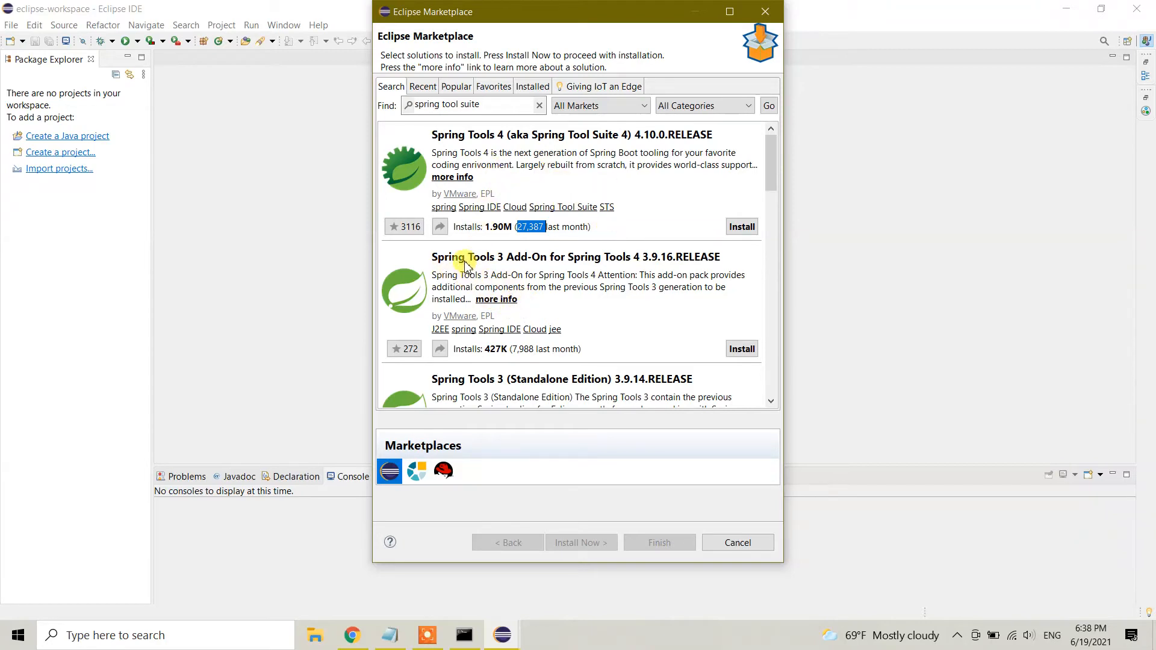
mouse_move(627, 266)
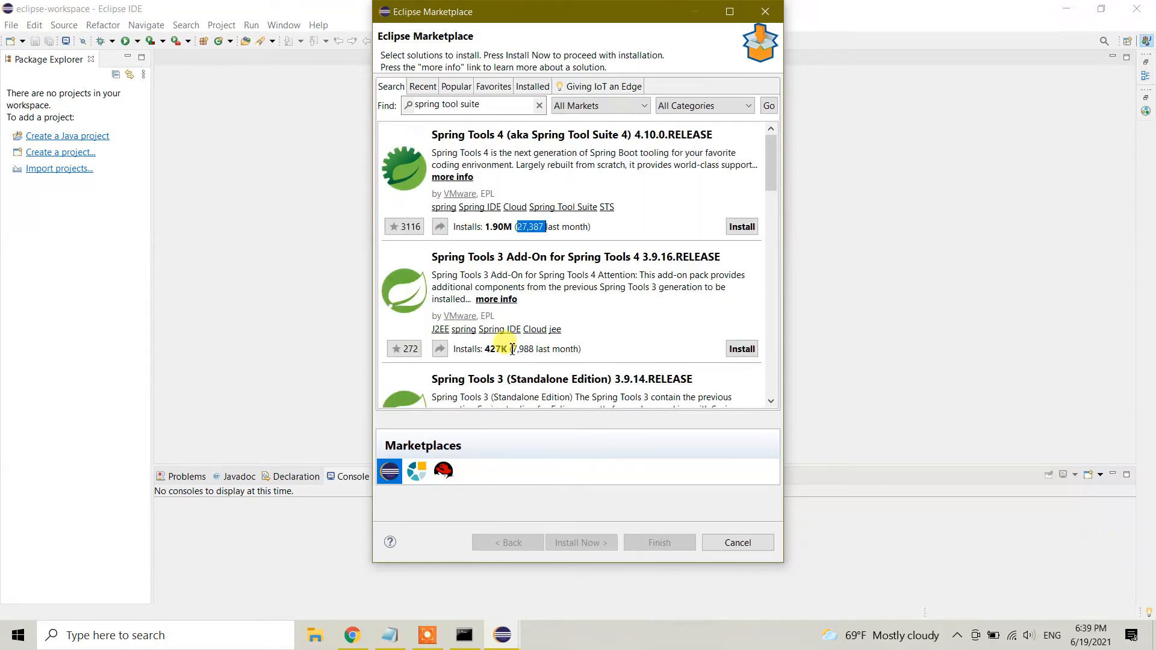
mouse_move(450, 159)
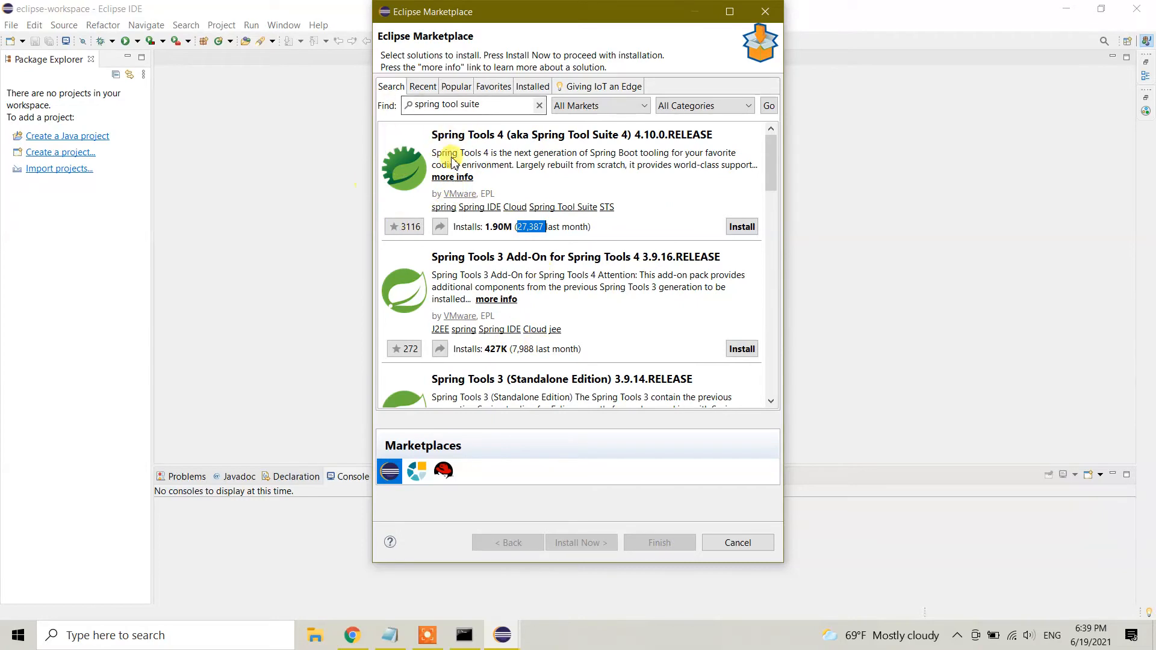
mouse_move(505, 186)
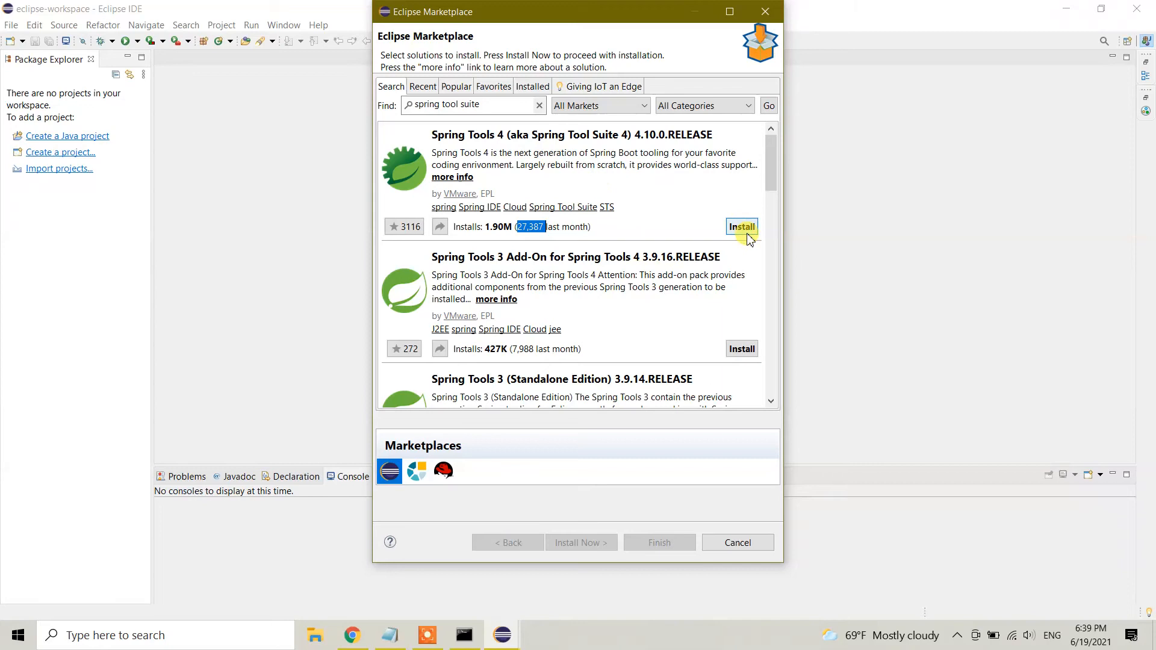
mouse_move(741, 234)
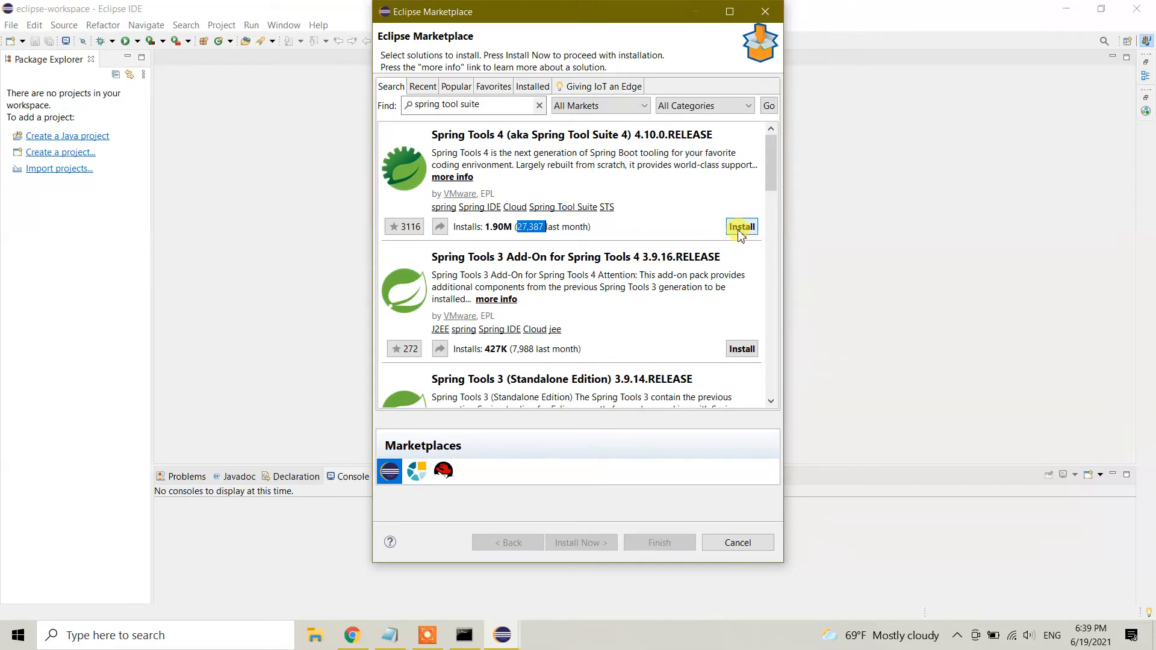
Step: Install Spring Tools 4 (aka Spring Tool Suite 4) 4.10.0.RELEASE from the results
left_click(741, 226)
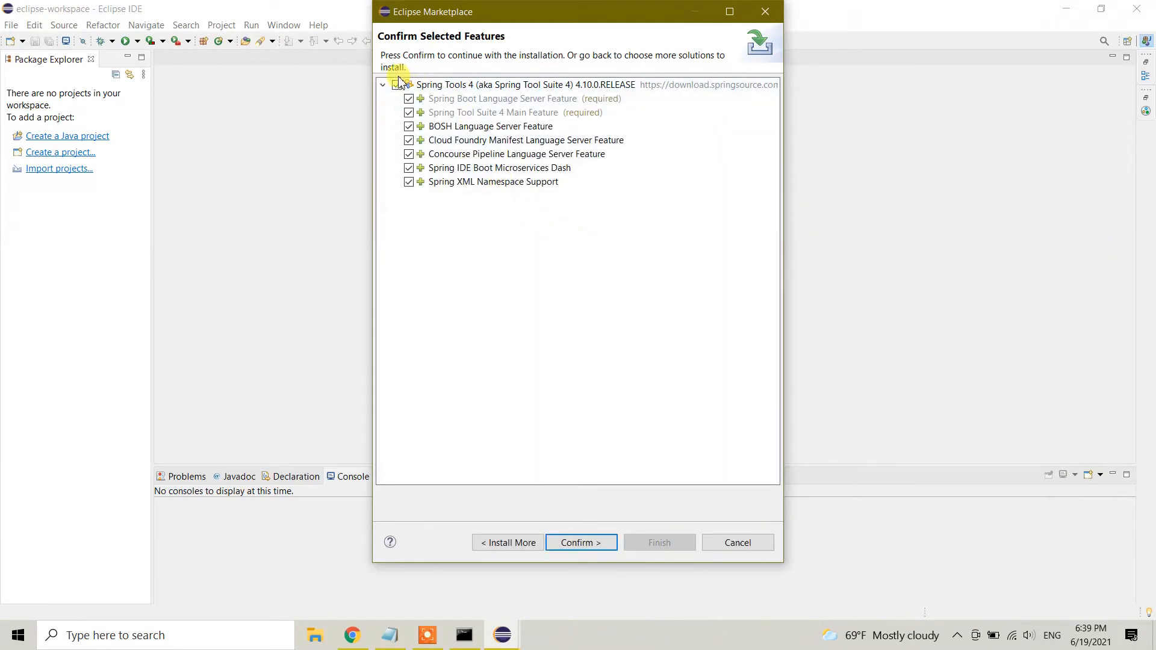
Step: Review the Spring Tools 4 feature tree and confirm all selected features
left_click(383, 85)
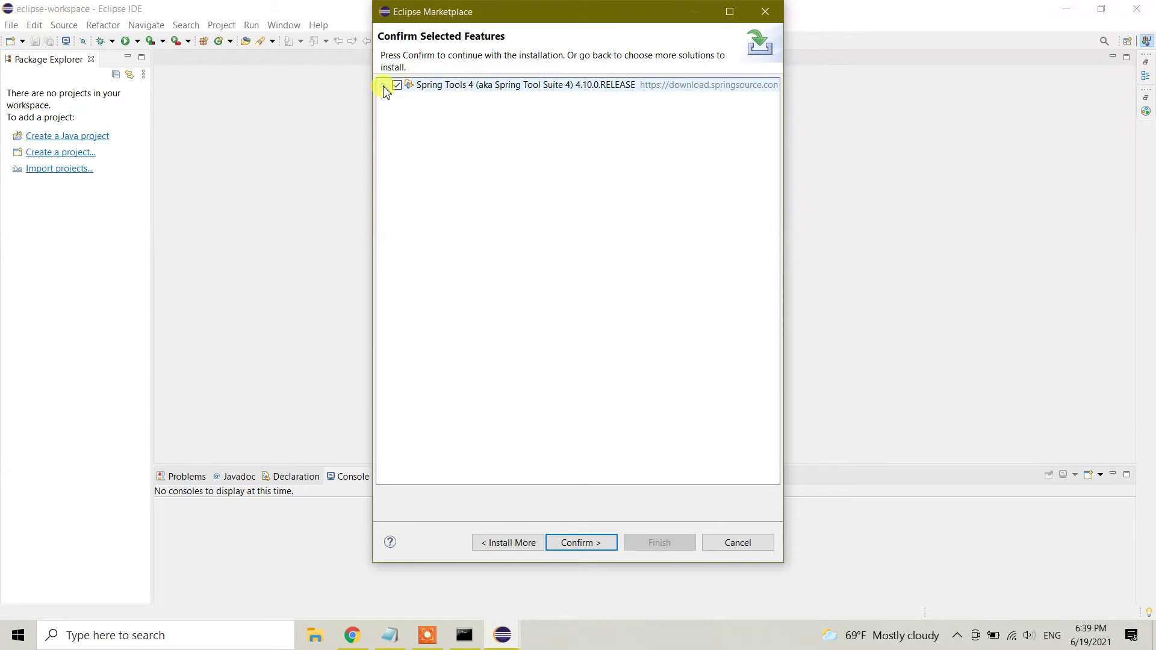
left_click(383, 85)
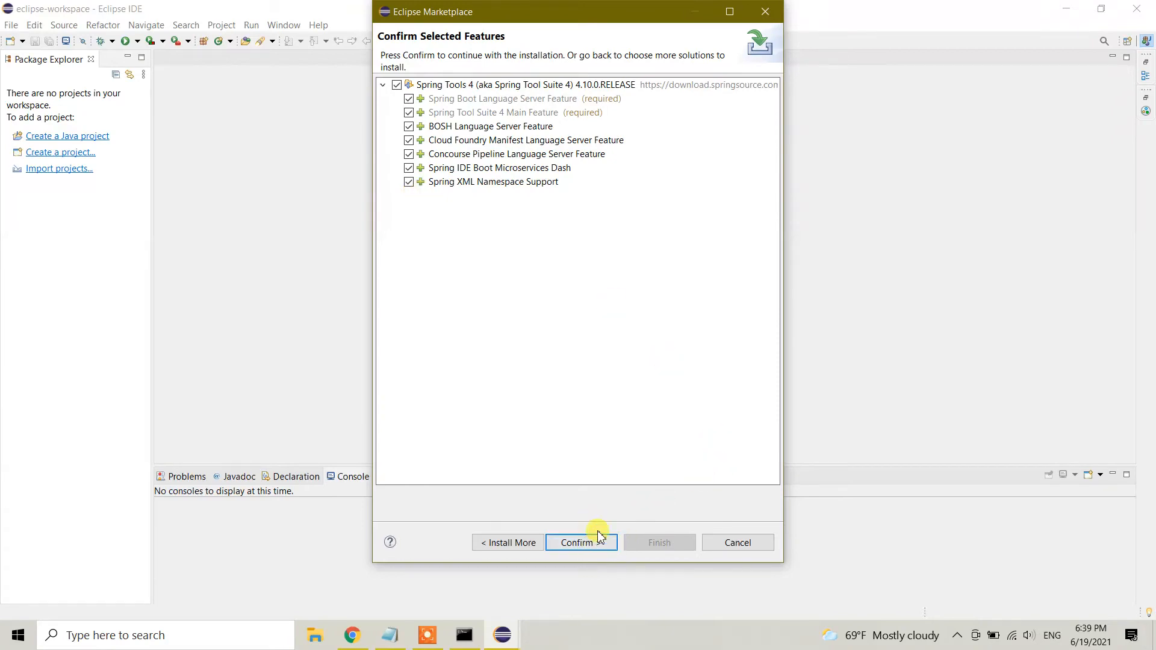
left_click(578, 542)
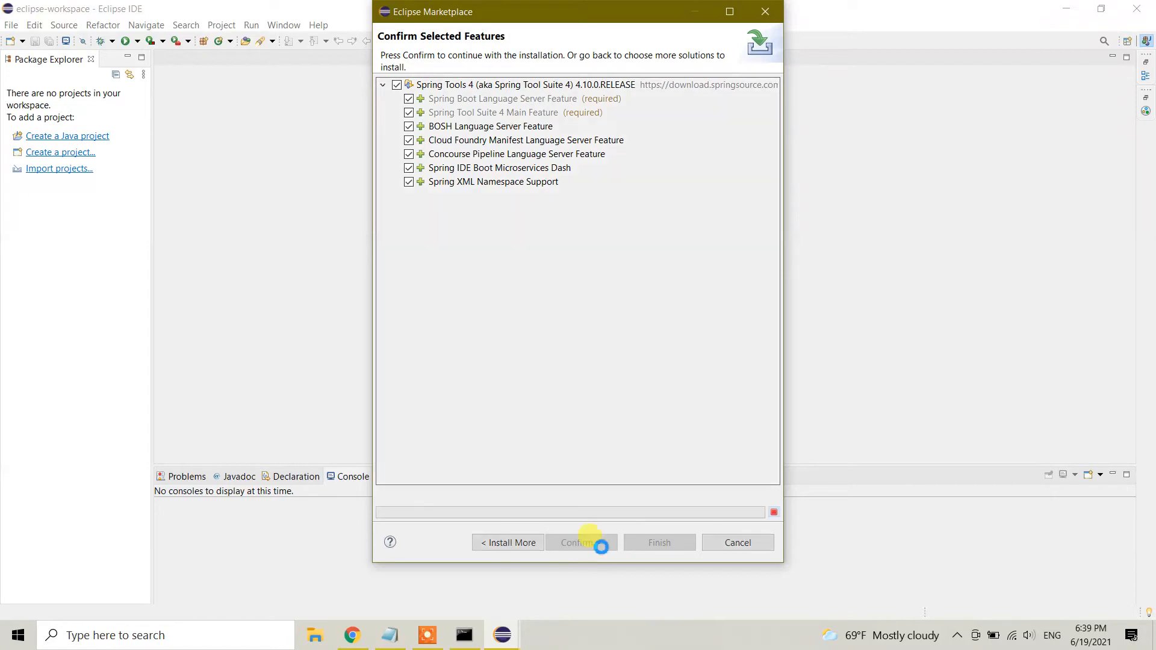
left_click(582, 543)
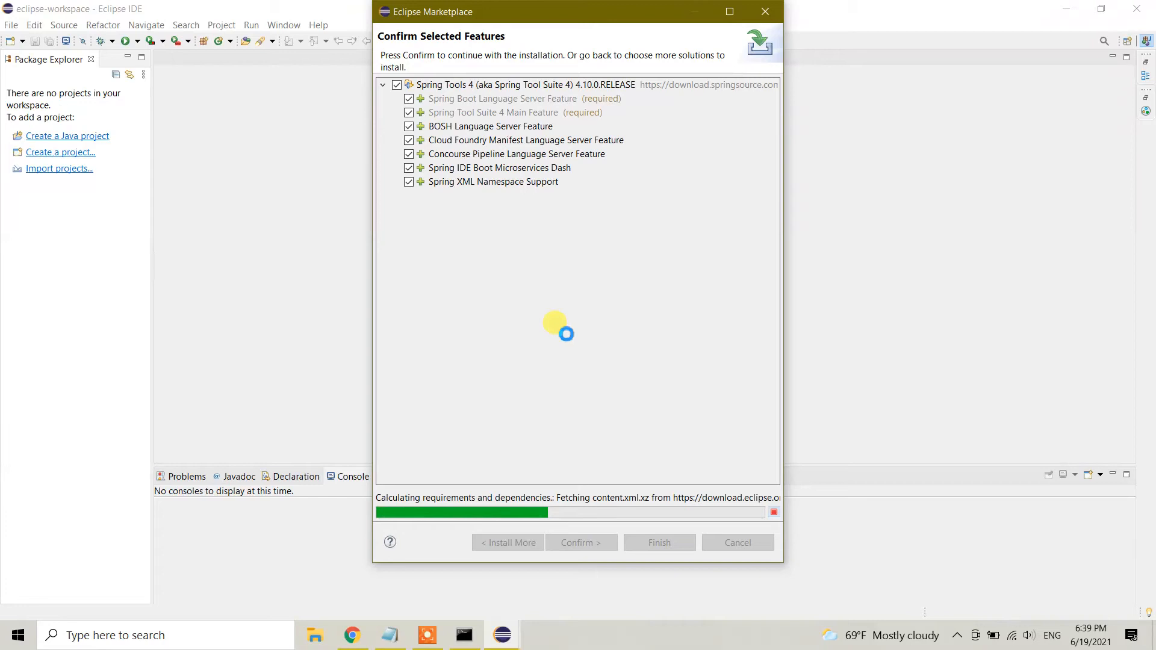
left_click(581, 543)
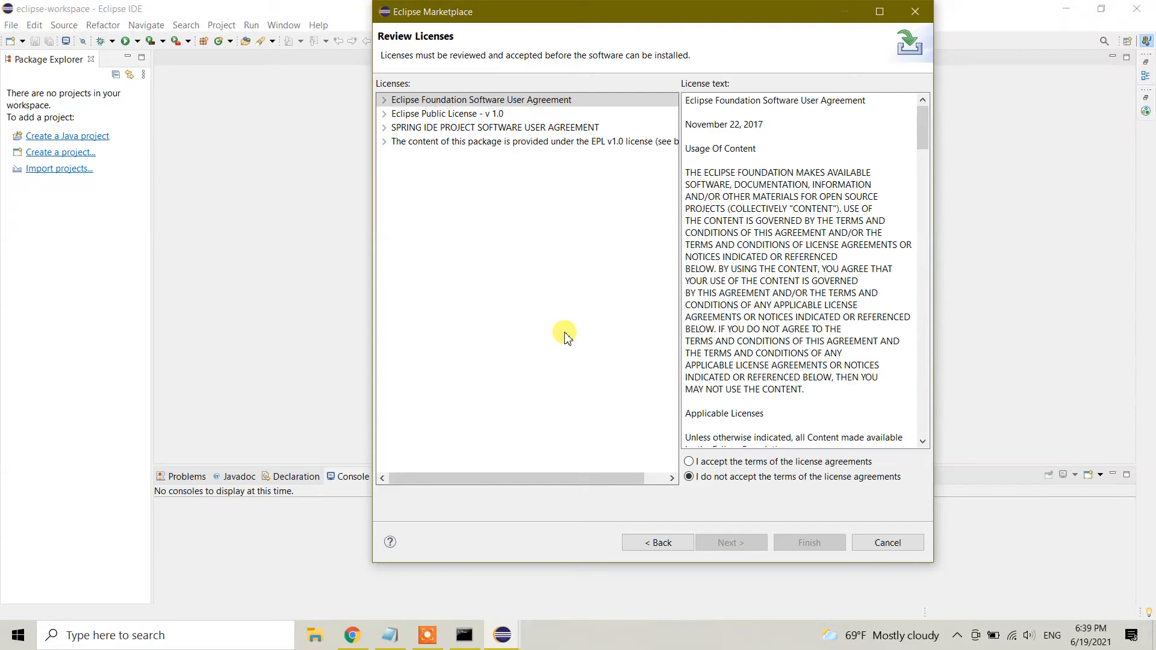
mouse_move(541, 361)
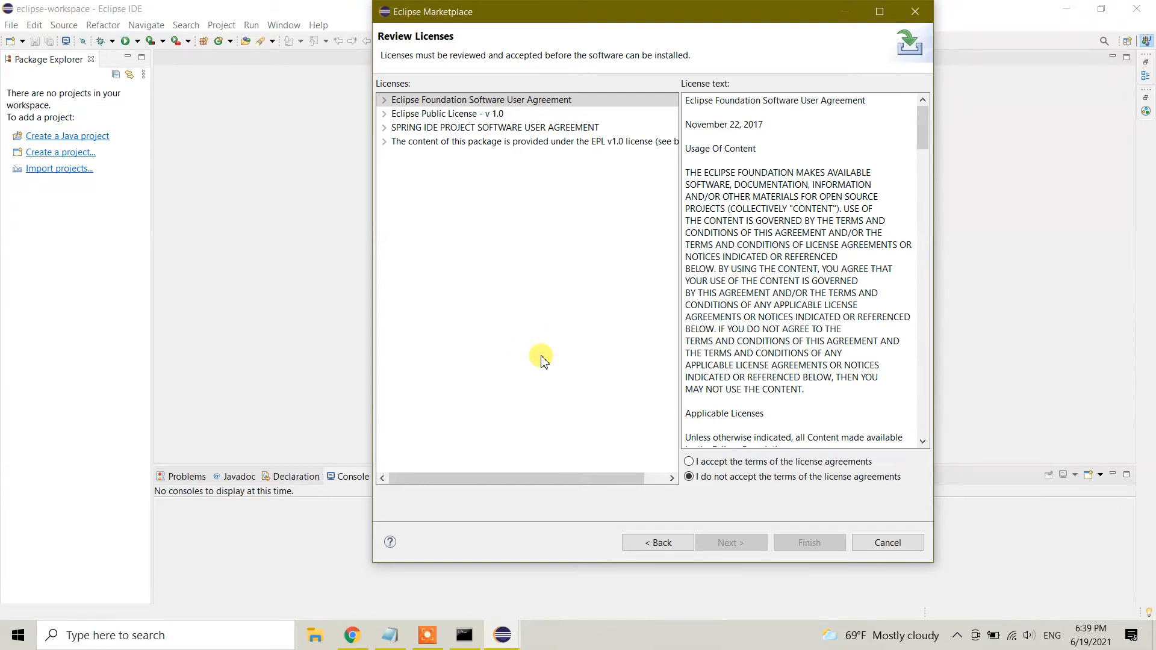
Step: Accept the license agreement terms and finish to start installing Spring Tools 4
scroll("down", 3)
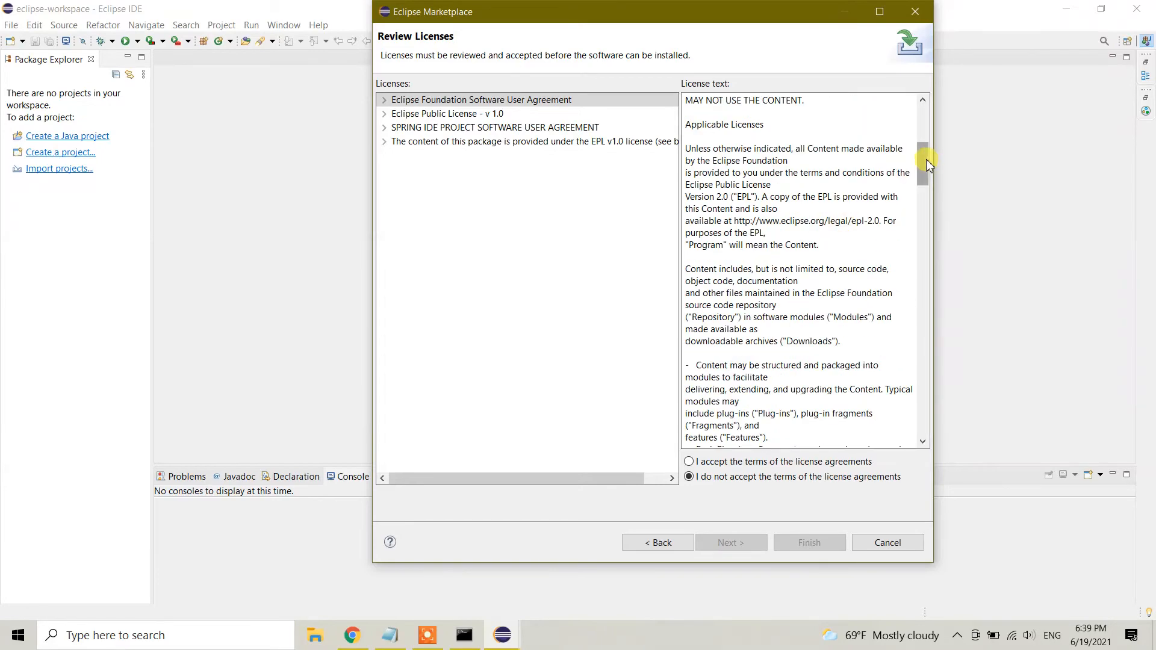
scroll("down", 3)
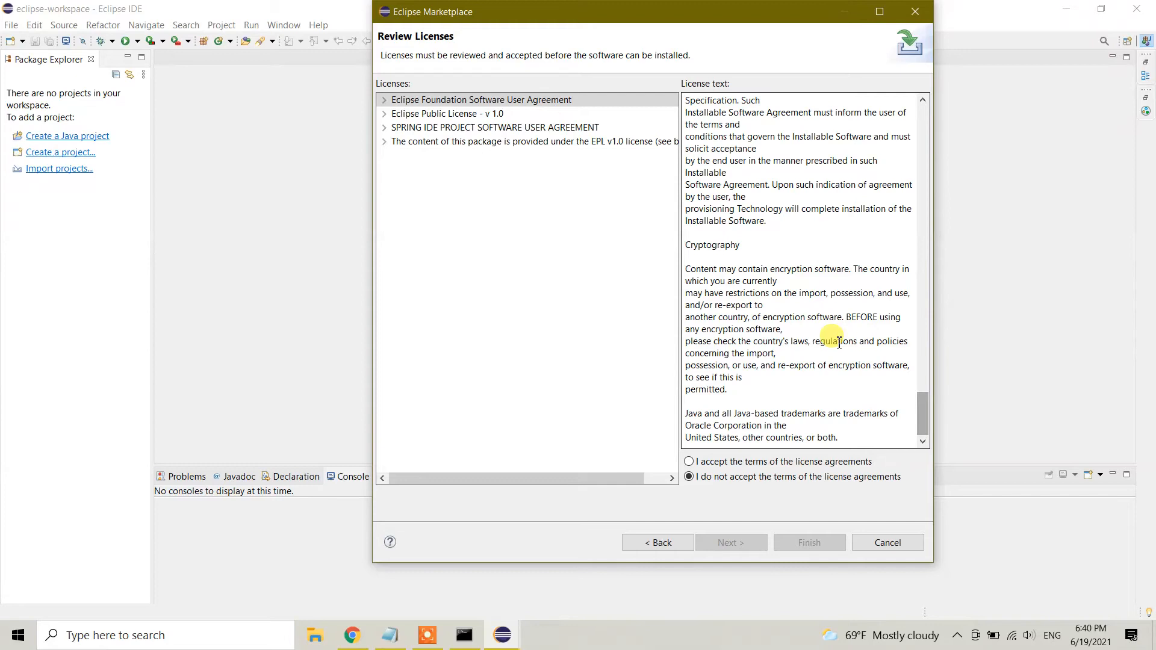
mouse_move(687, 462)
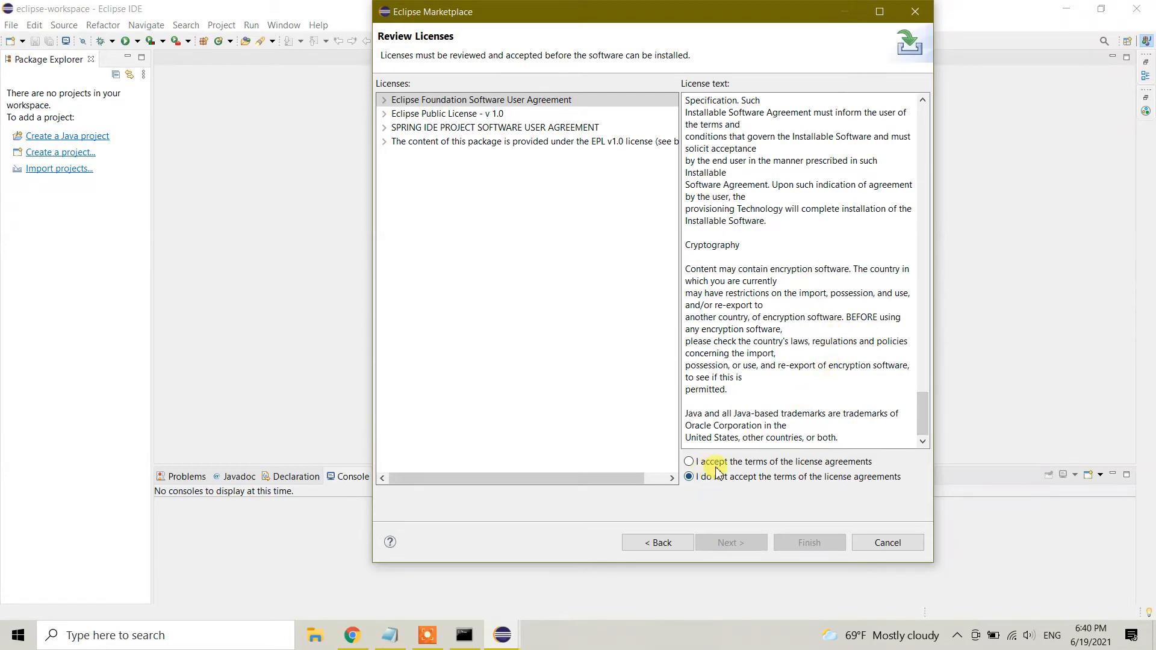
left_click(689, 462)
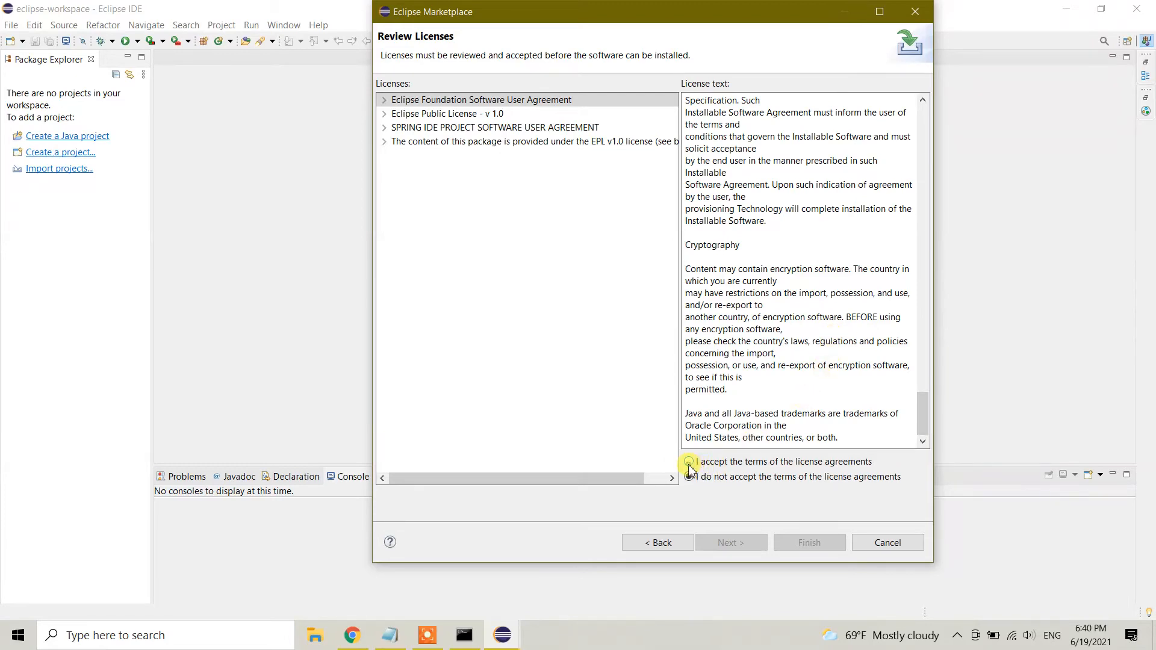
left_click(689, 462)
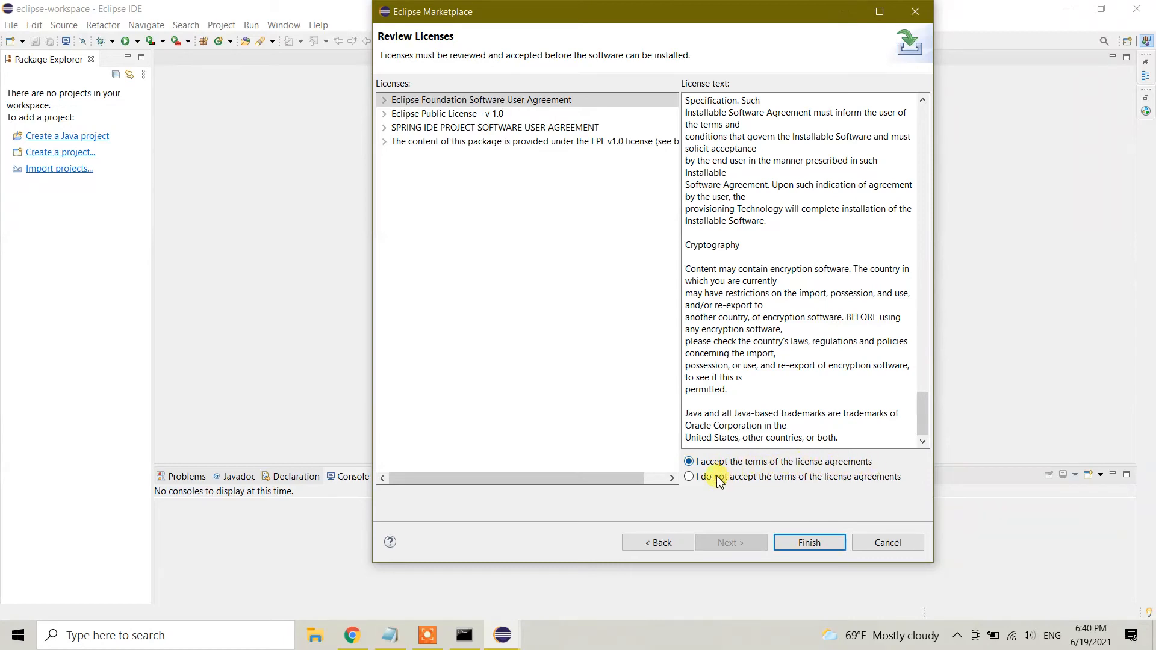
left_click(689, 477)
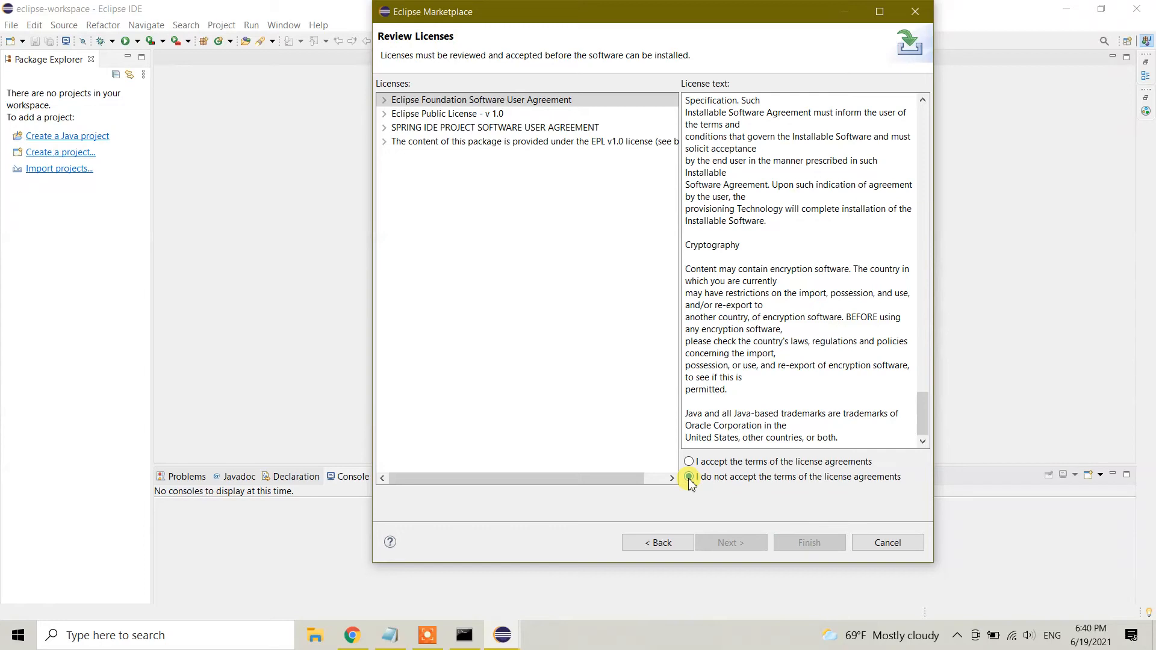
left_click(689, 460)
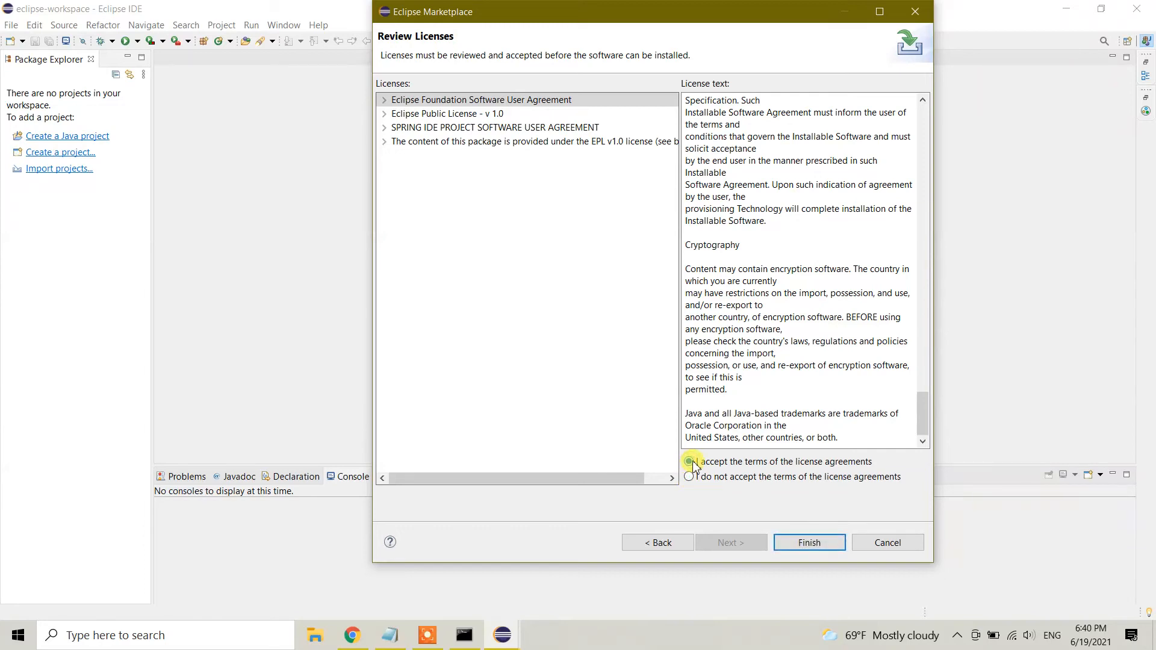
left_click(689, 462)
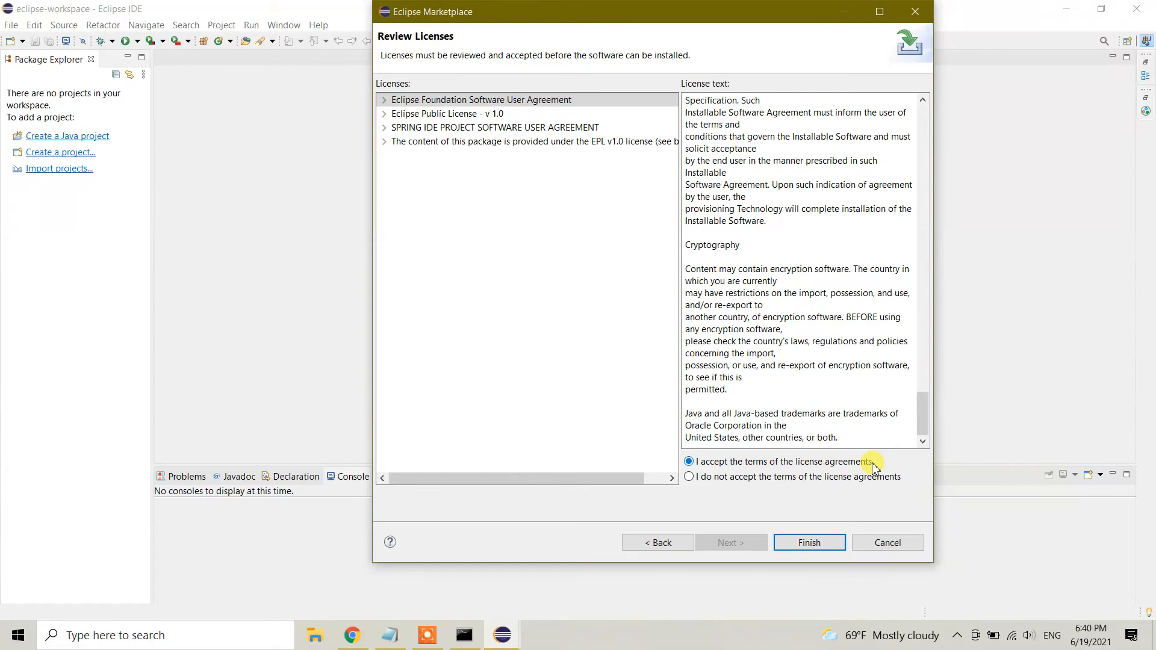
mouse_move(828, 512)
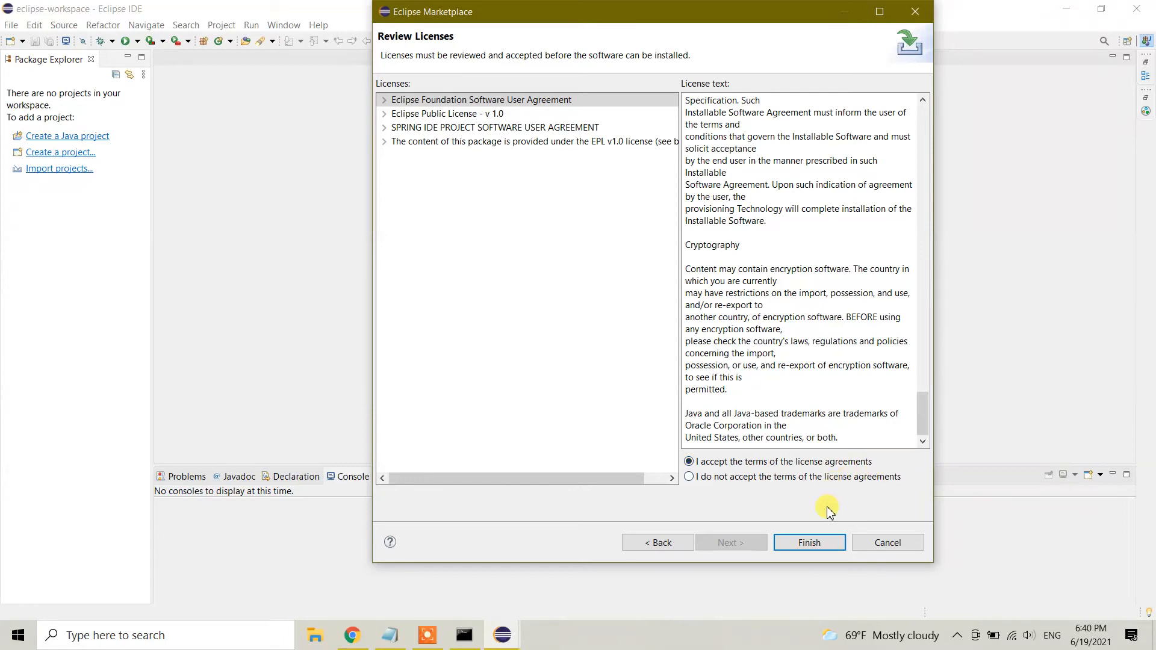
left_click(808, 543)
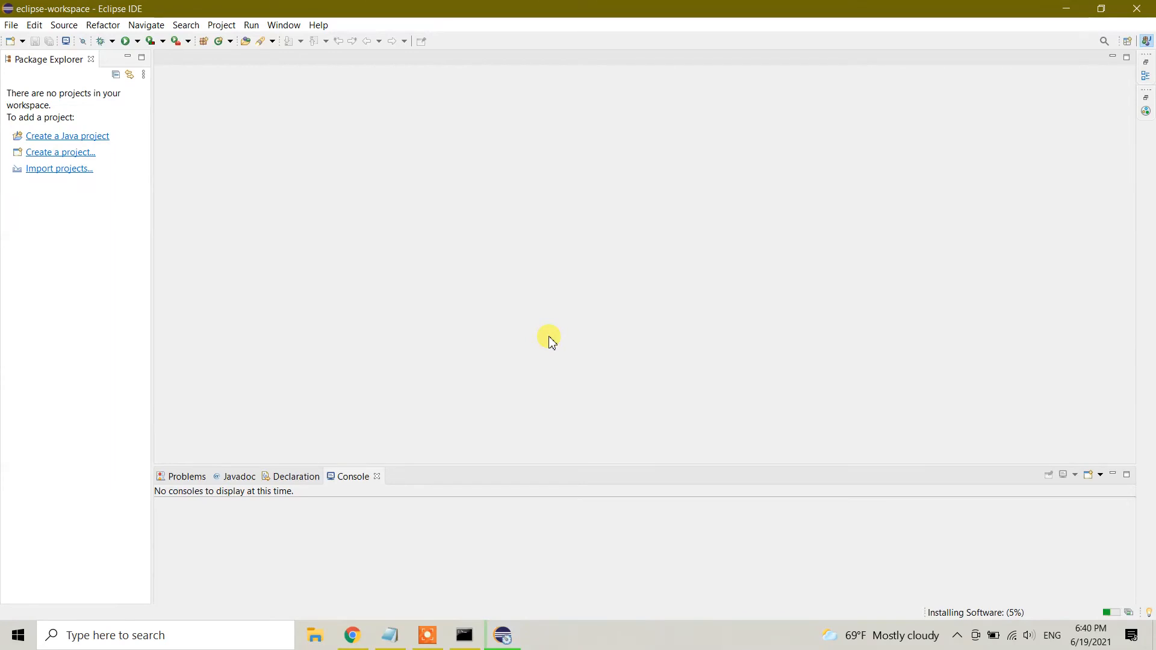
mouse_move(964, 614)
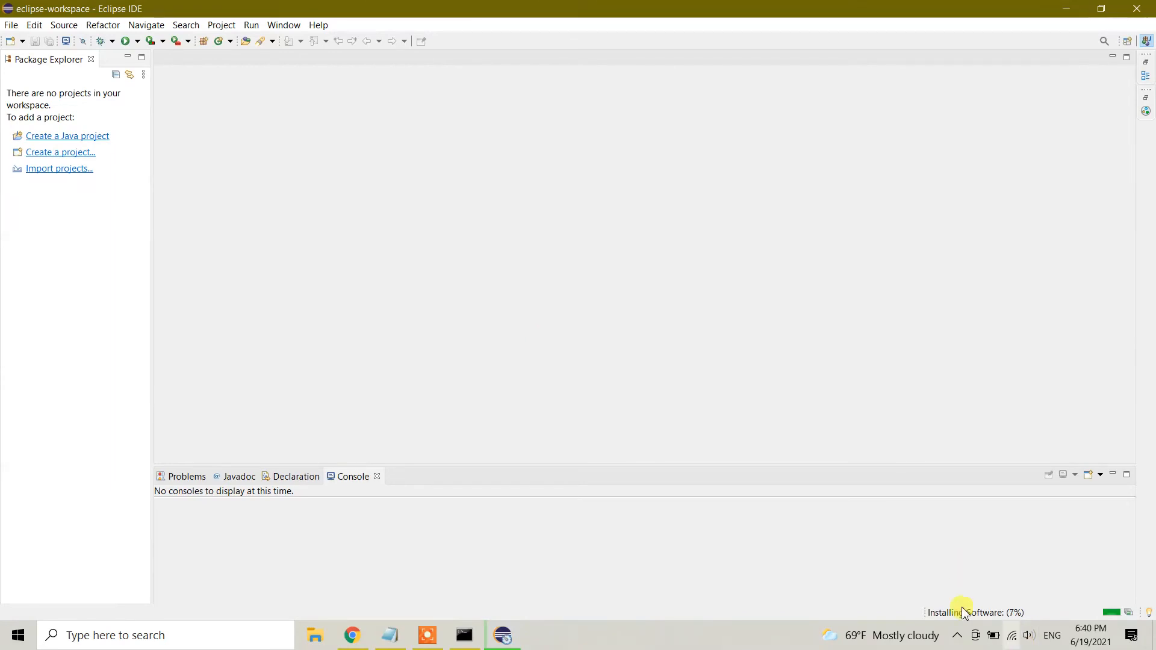
mouse_move(940, 619)
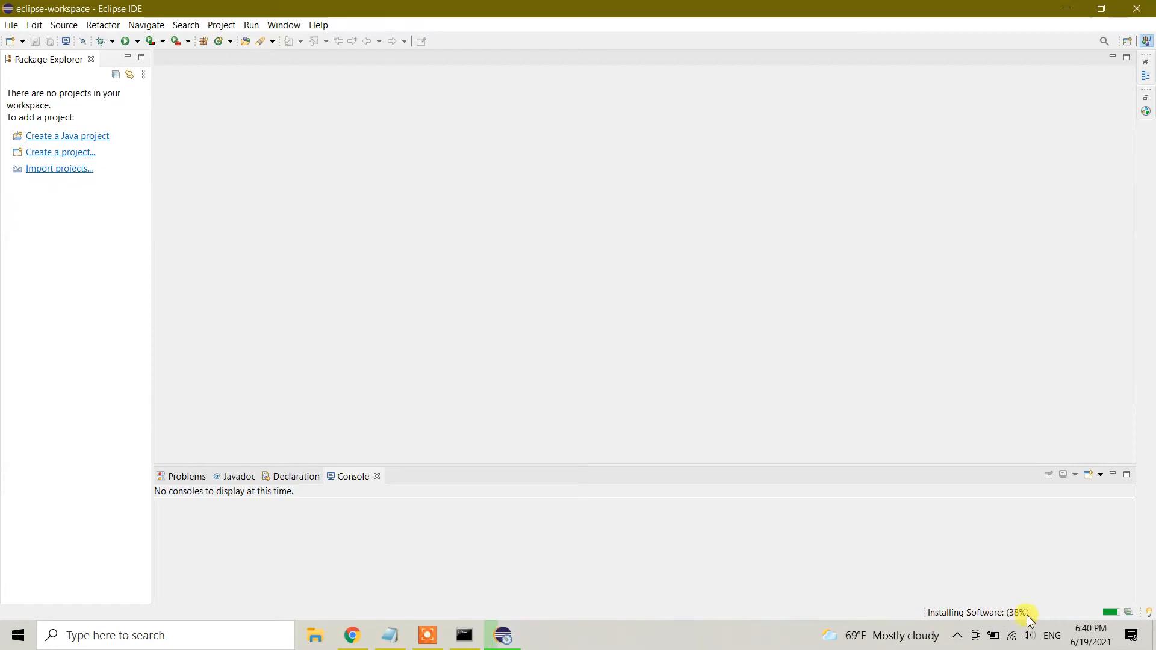
mouse_move(1020, 622)
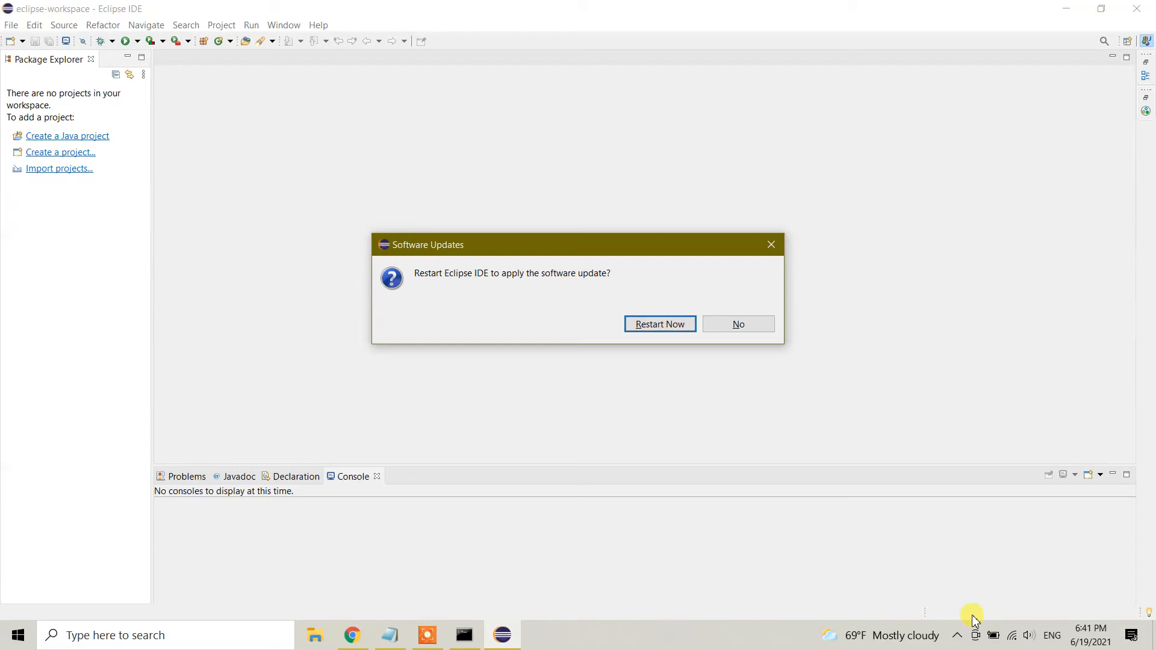
mouse_move(744, 237)
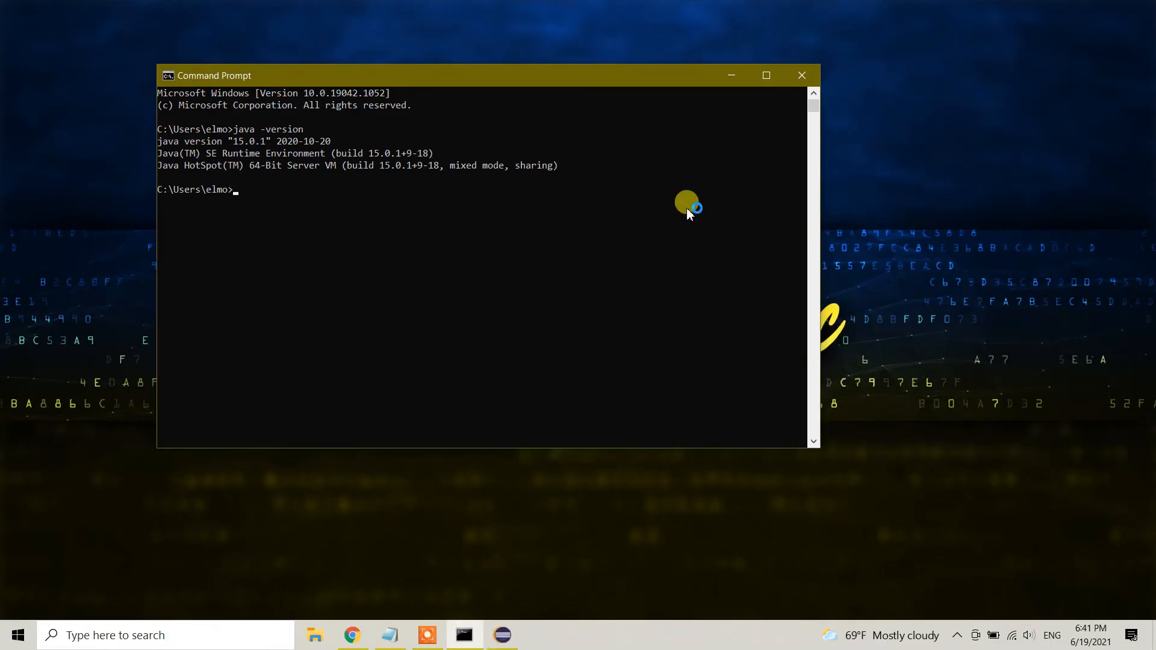
mouse_move(683, 210)
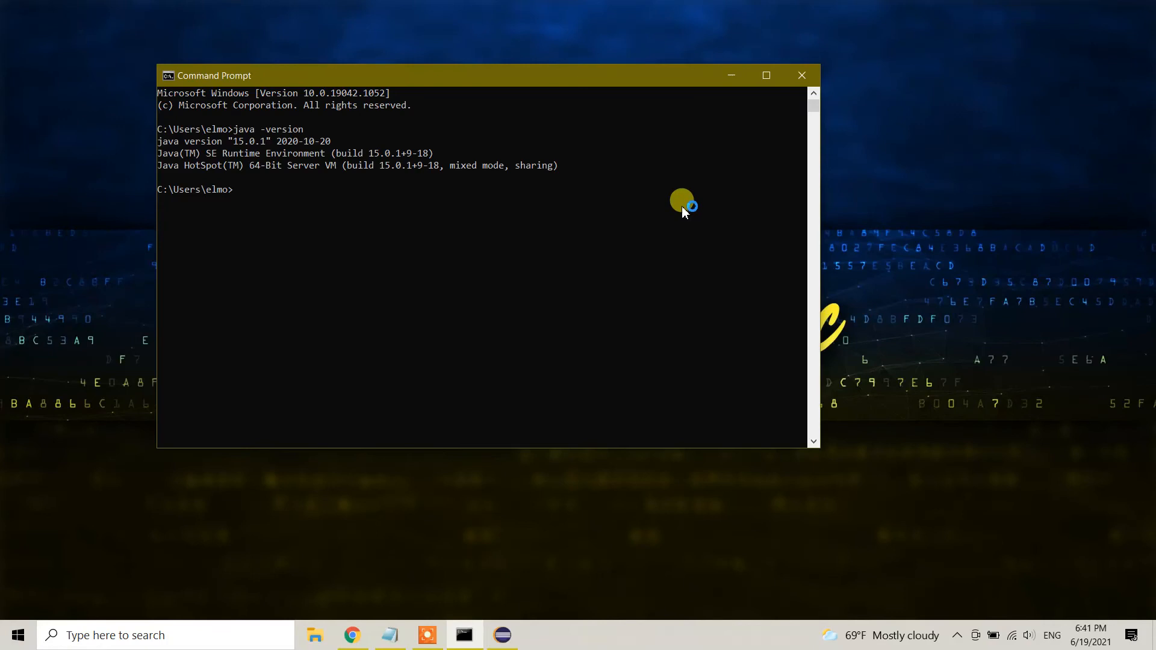
mouse_move(634, 247)
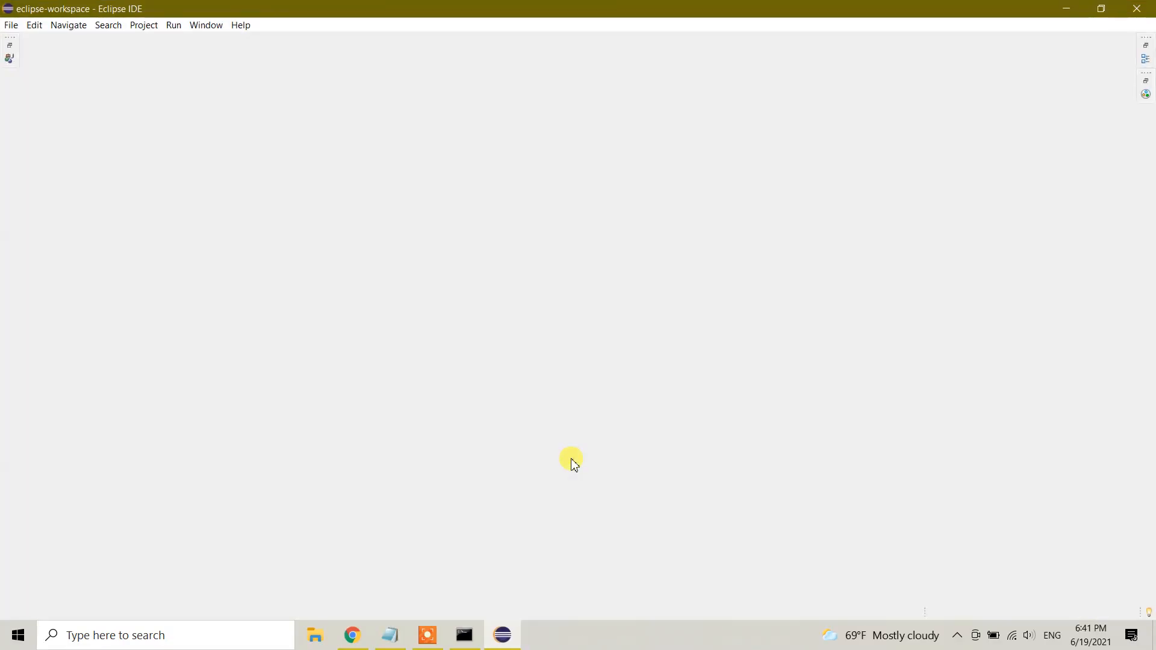
mouse_move(387, 325)
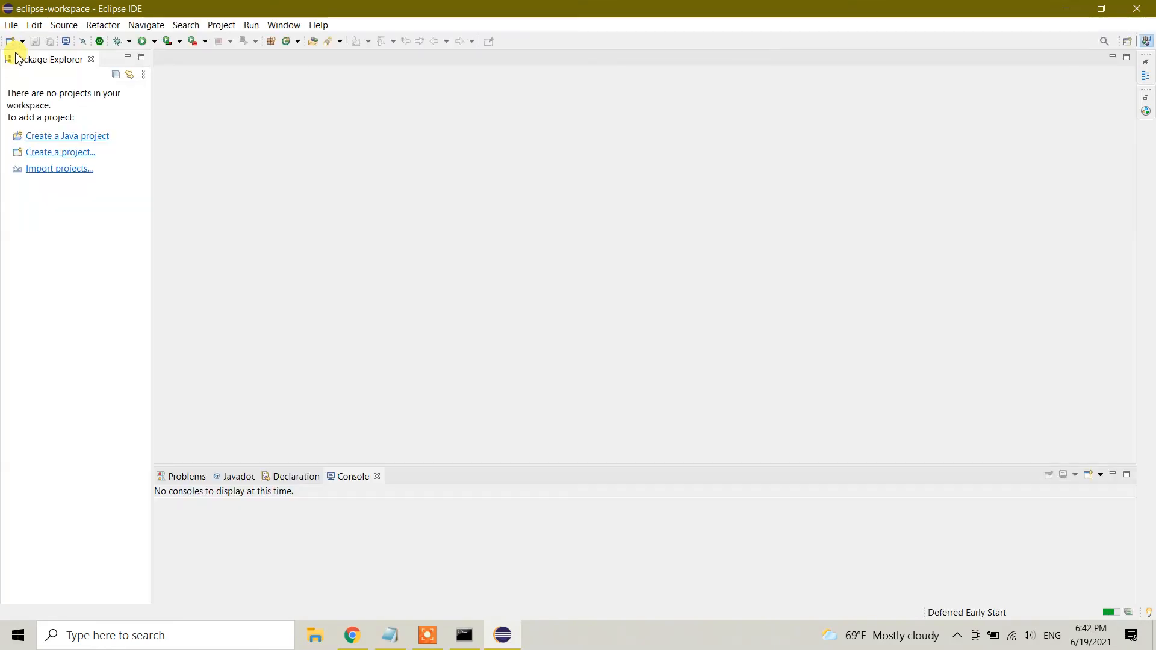
mouse_move(306, 390)
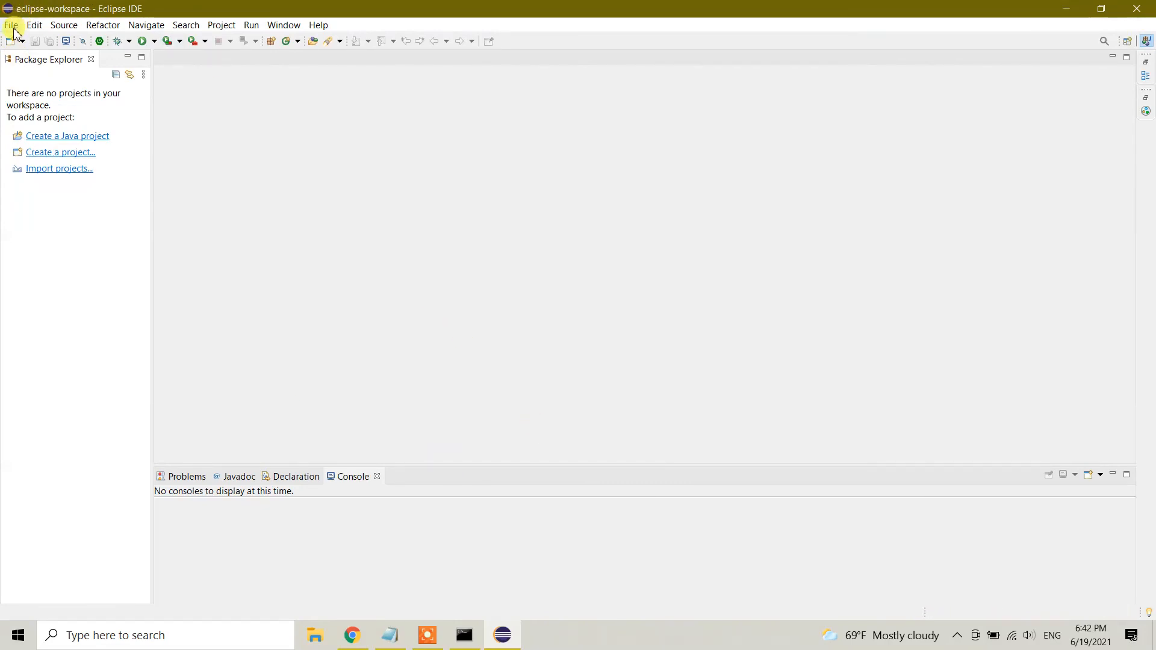
Step: Open the New Project wizard via File > New > Project
left_click(11, 24)
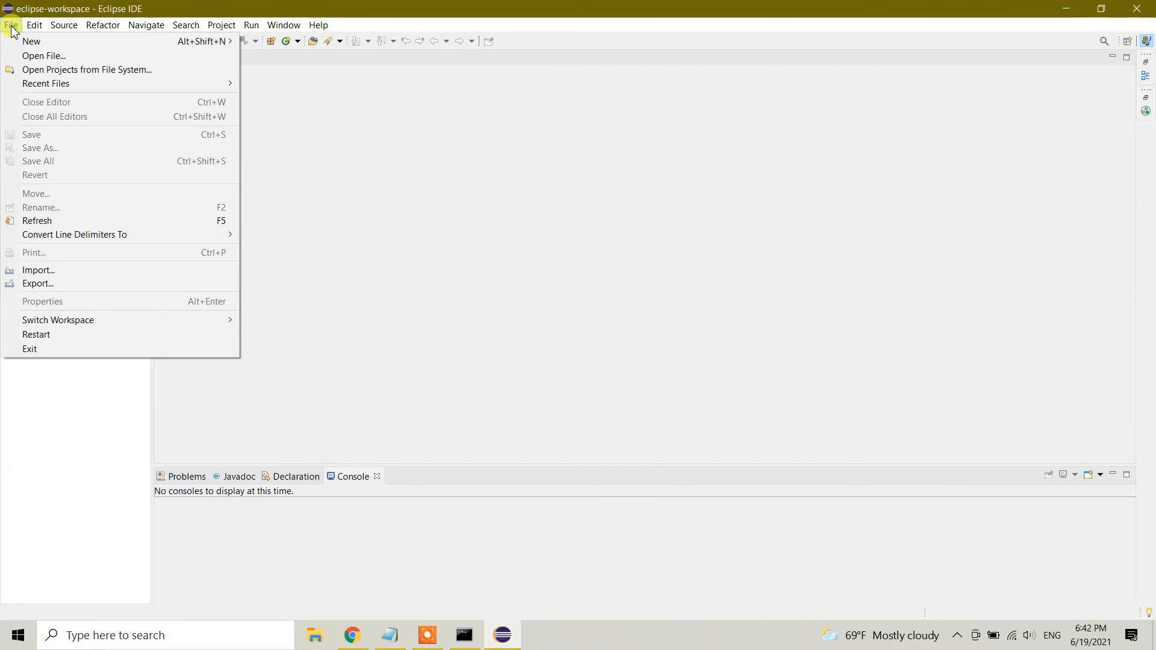
left_click(31, 40)
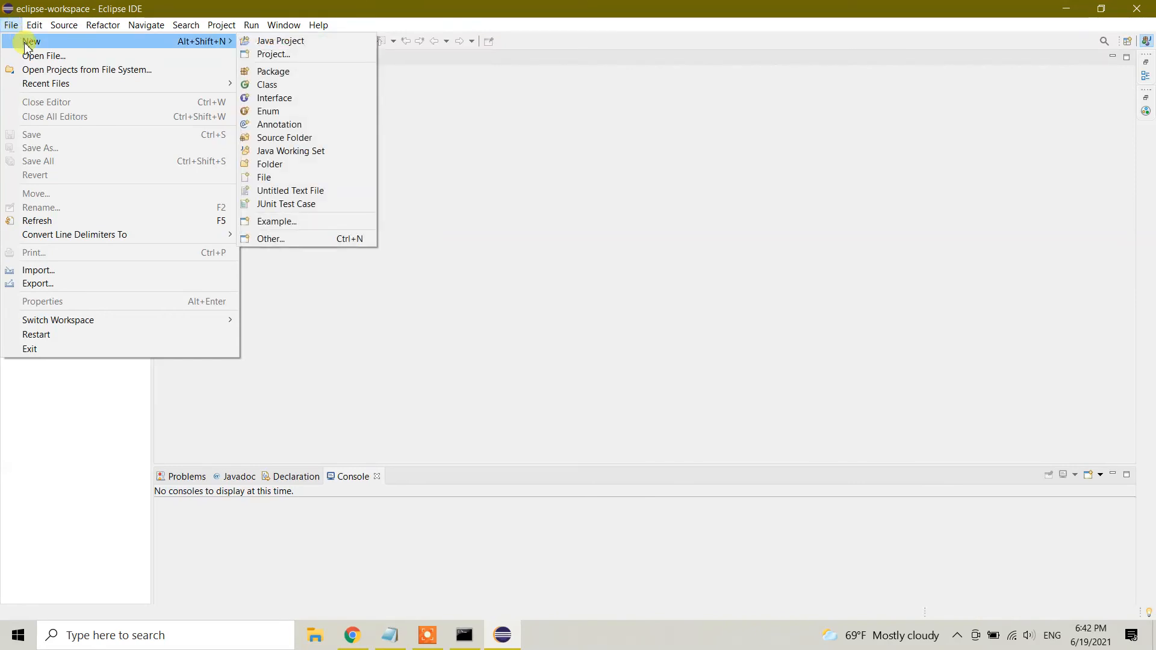
mouse_move(280, 41)
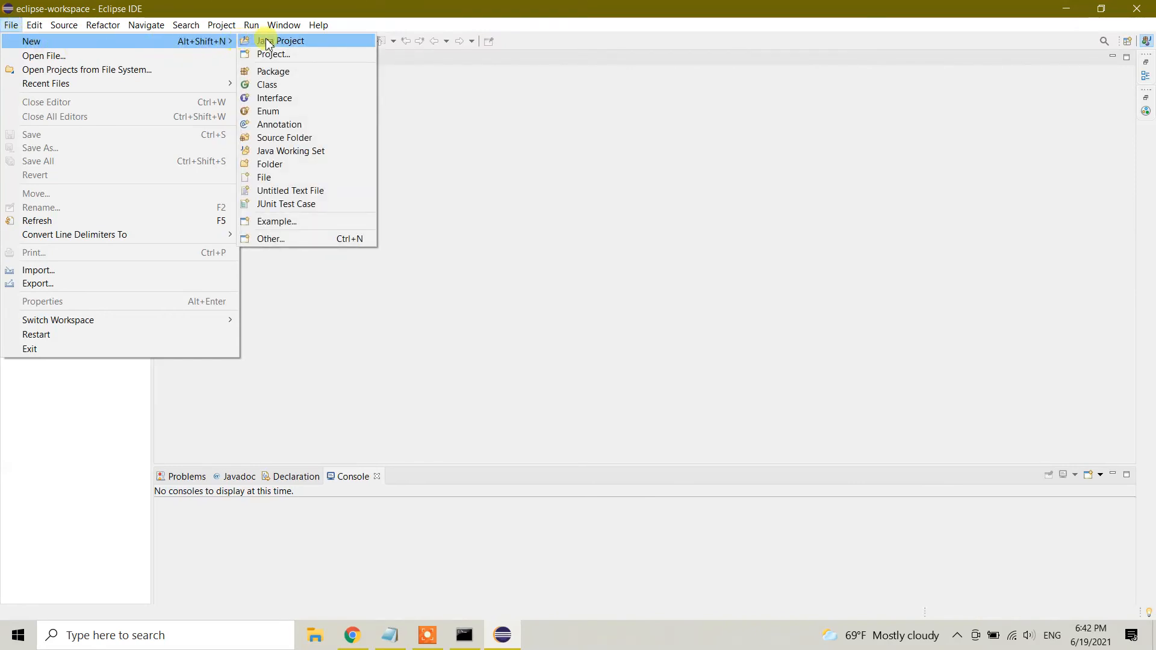
mouse_move(308, 53)
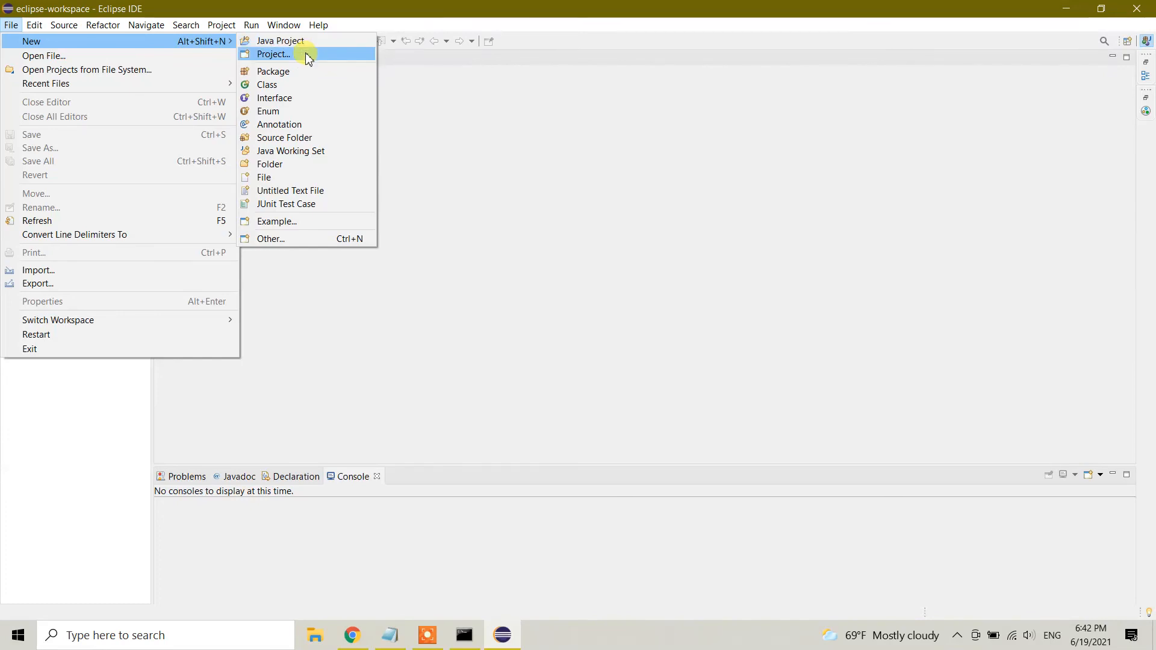
mouse_move(306, 54)
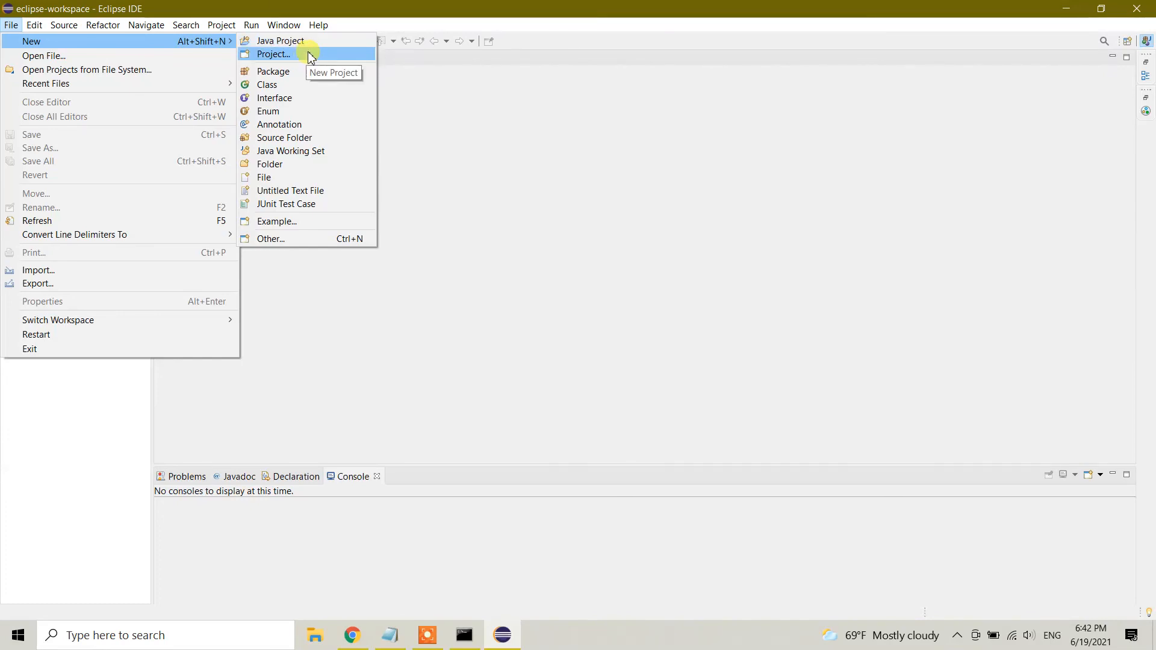
left_click(272, 53)
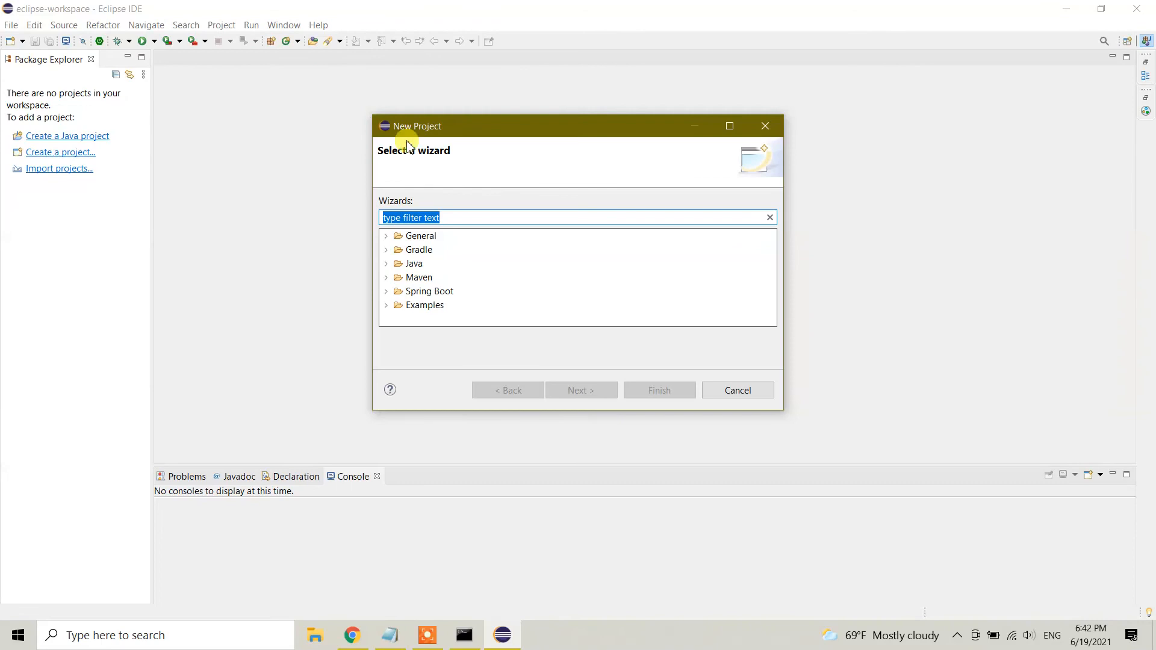
mouse_move(430, 291)
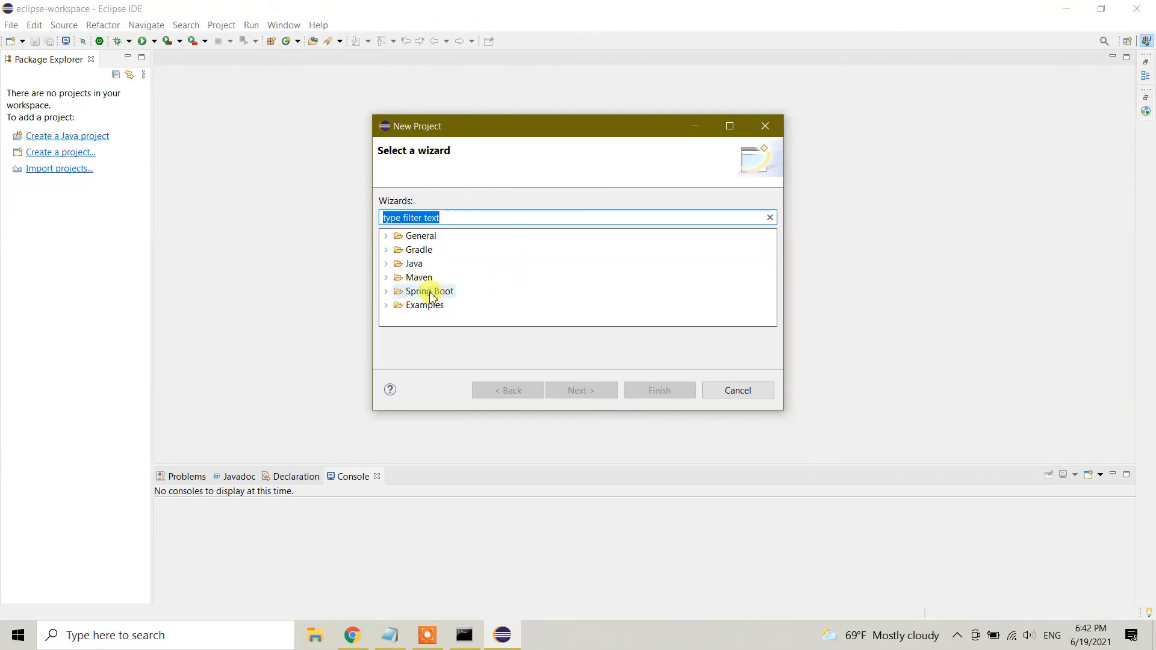
mouse_move(410, 296)
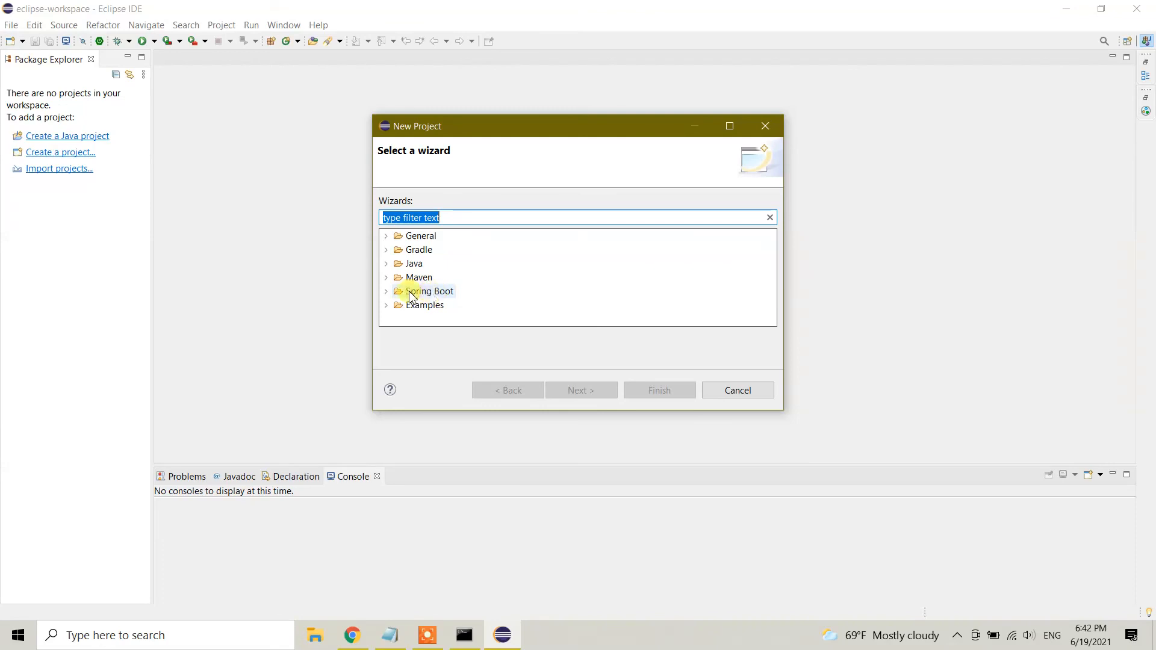
Step: Pick Spring Starter Project under Spring Boot and continue to its settings form
left_click(386, 291)
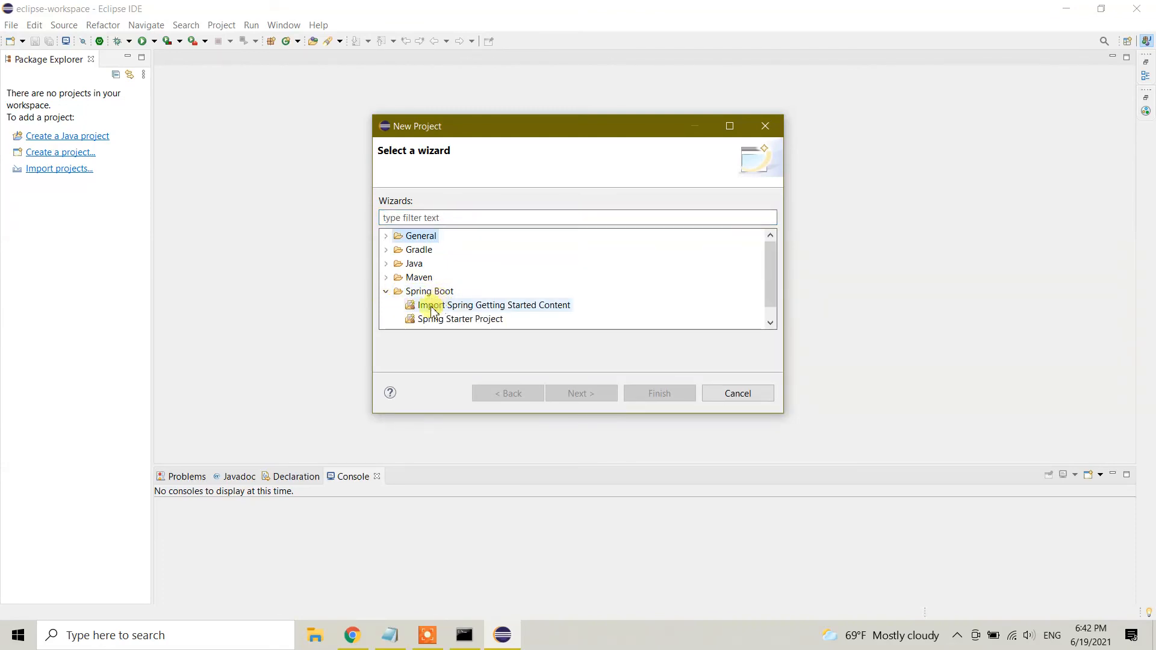
left_click(493, 292)
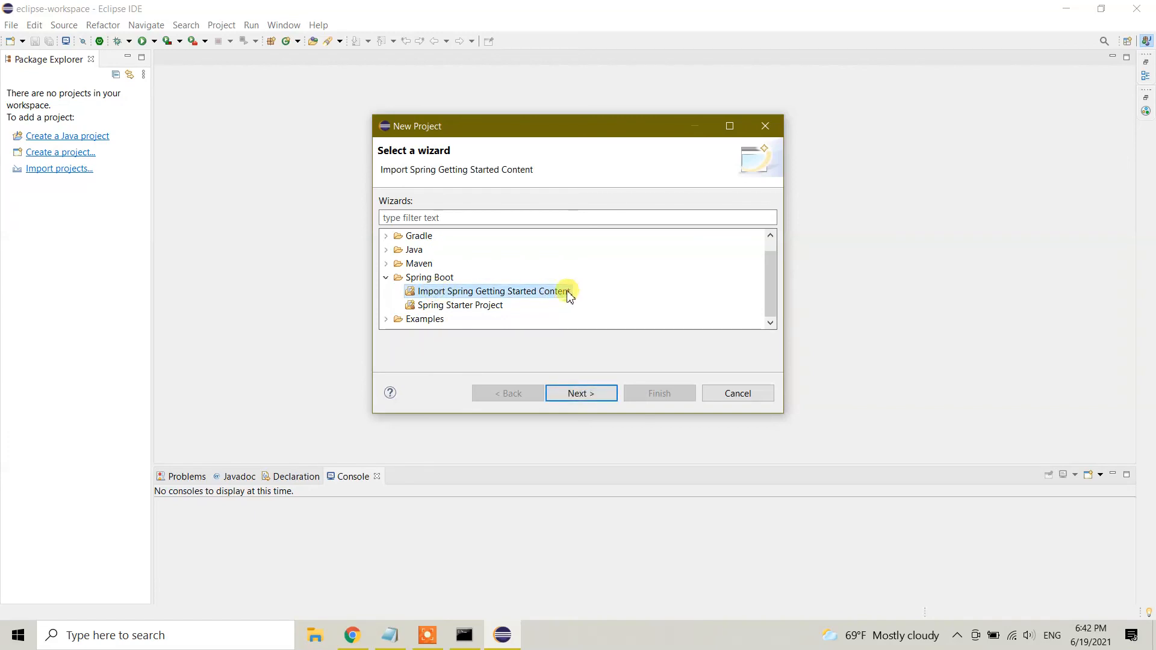
left_click(461, 305)
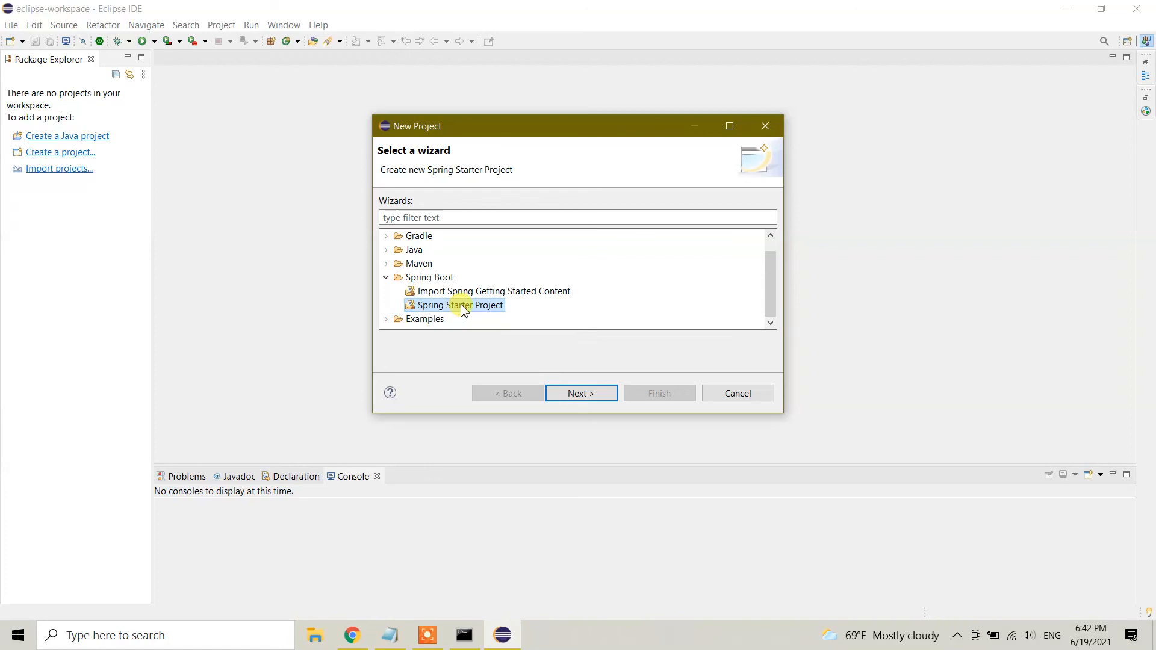
left_click(580, 393)
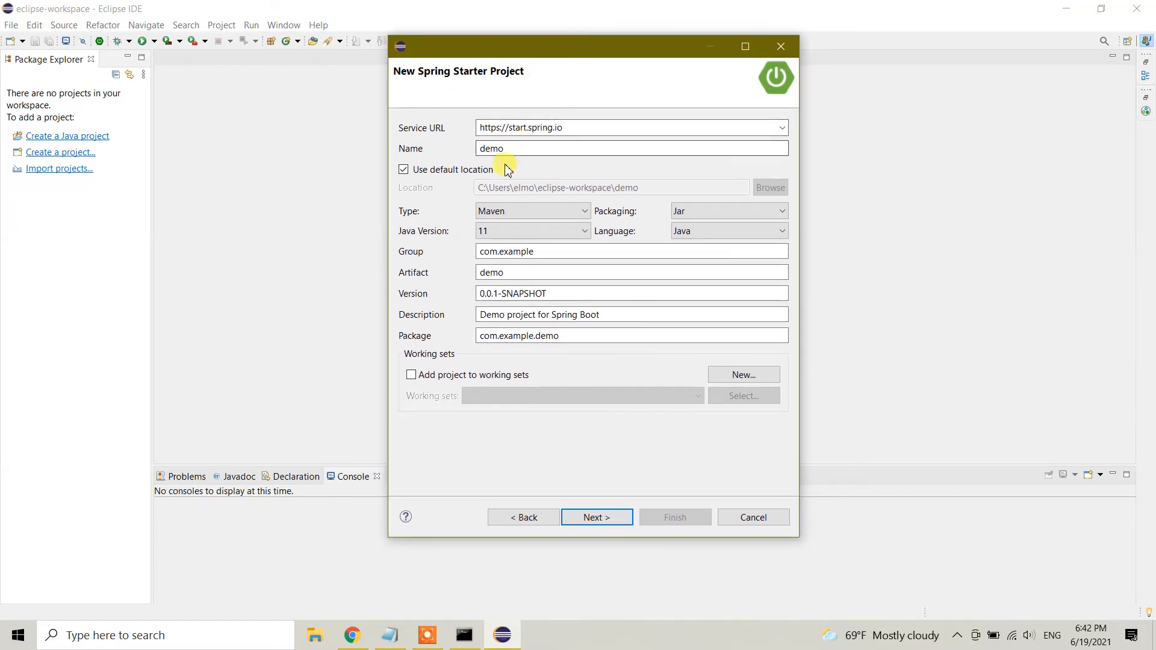
Step: Select the 'demo' project name field in the New Spring Starter Project form
left_click(516, 148)
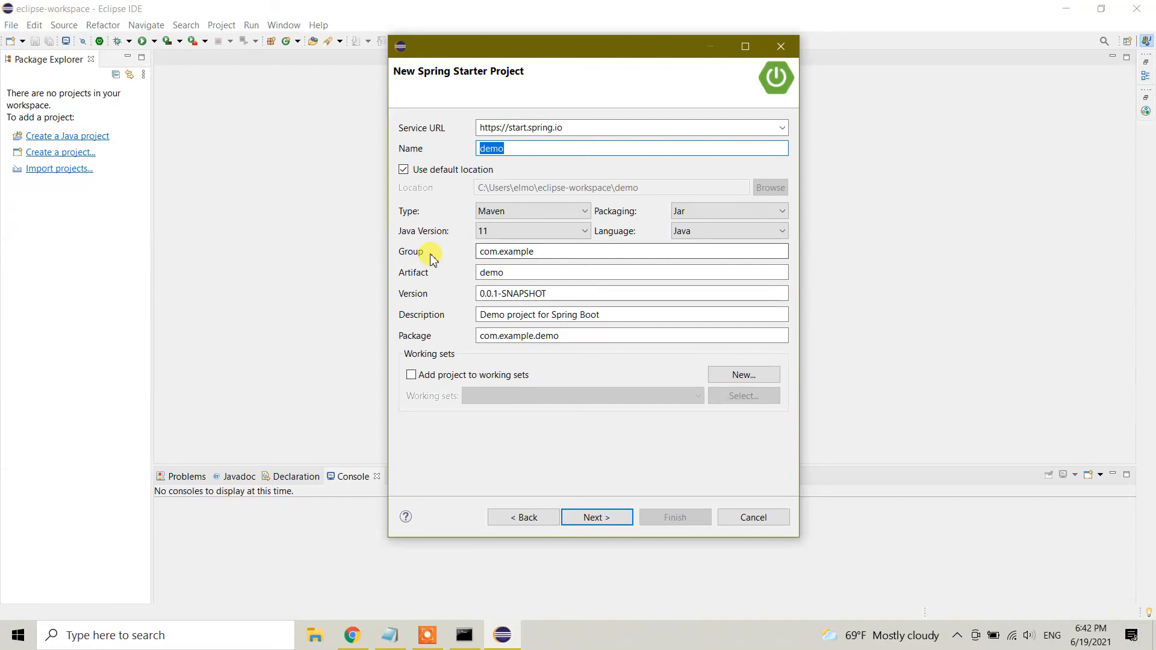
mouse_move(435, 282)
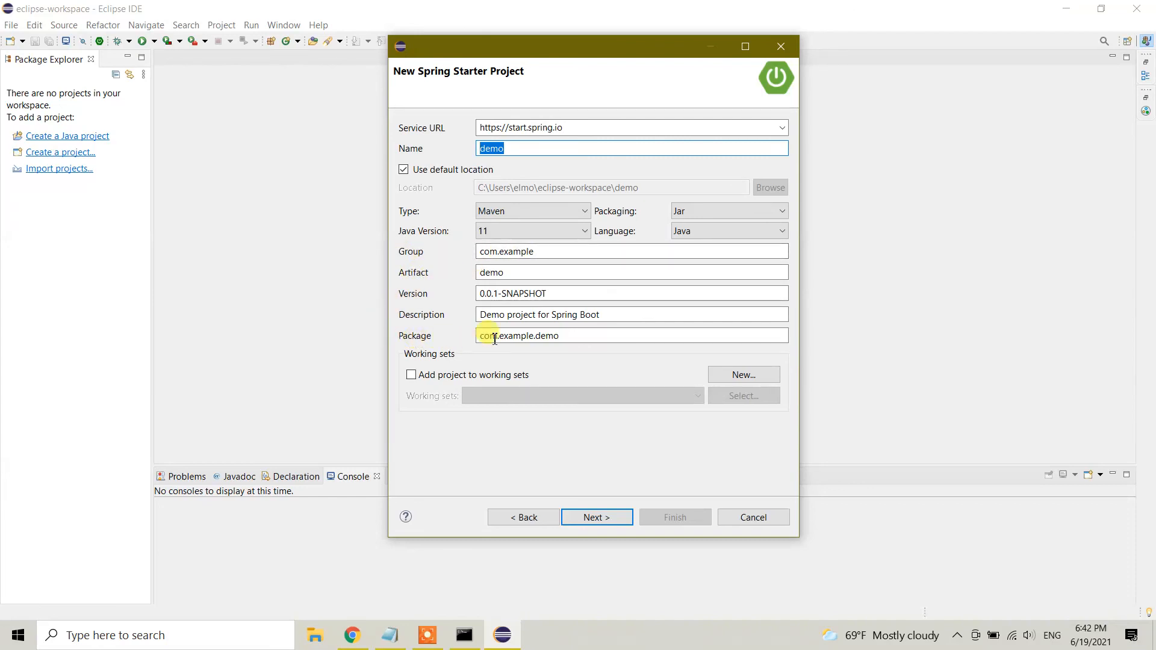
mouse_move(582, 308)
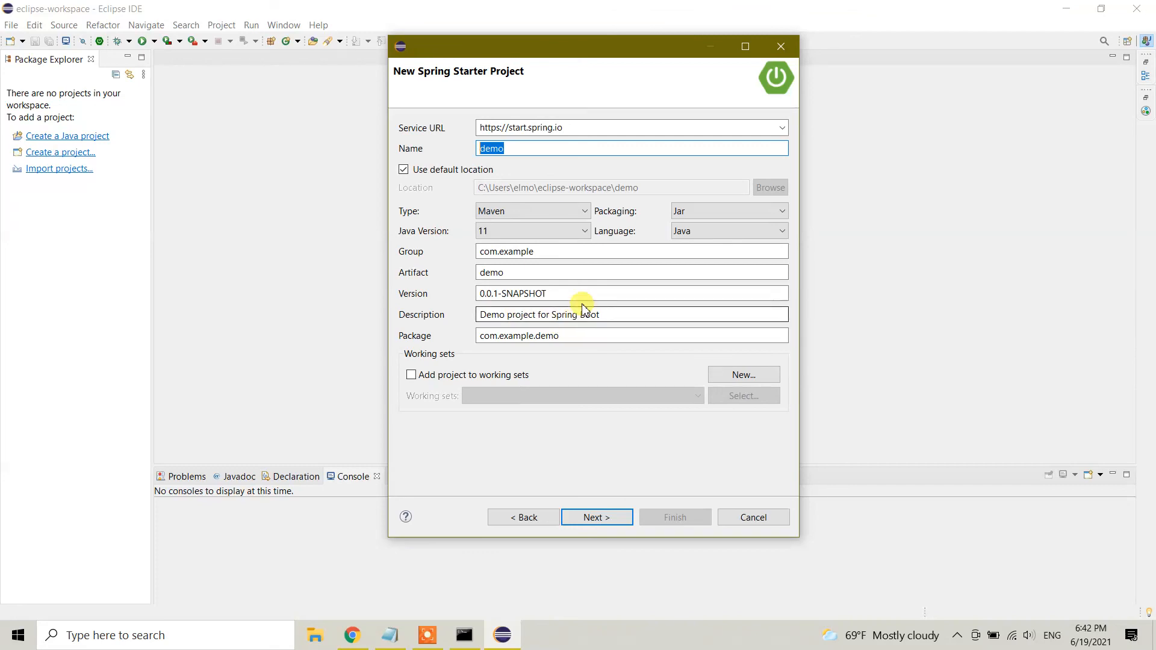